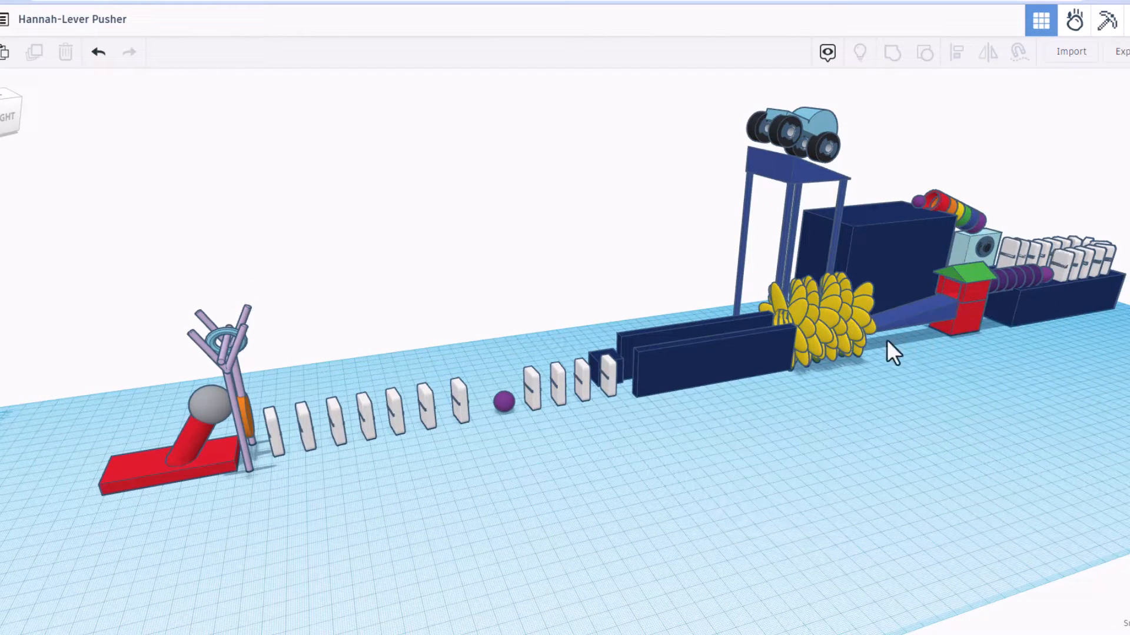
{"action": "mouse_move", "coordinate": [479, 432]}
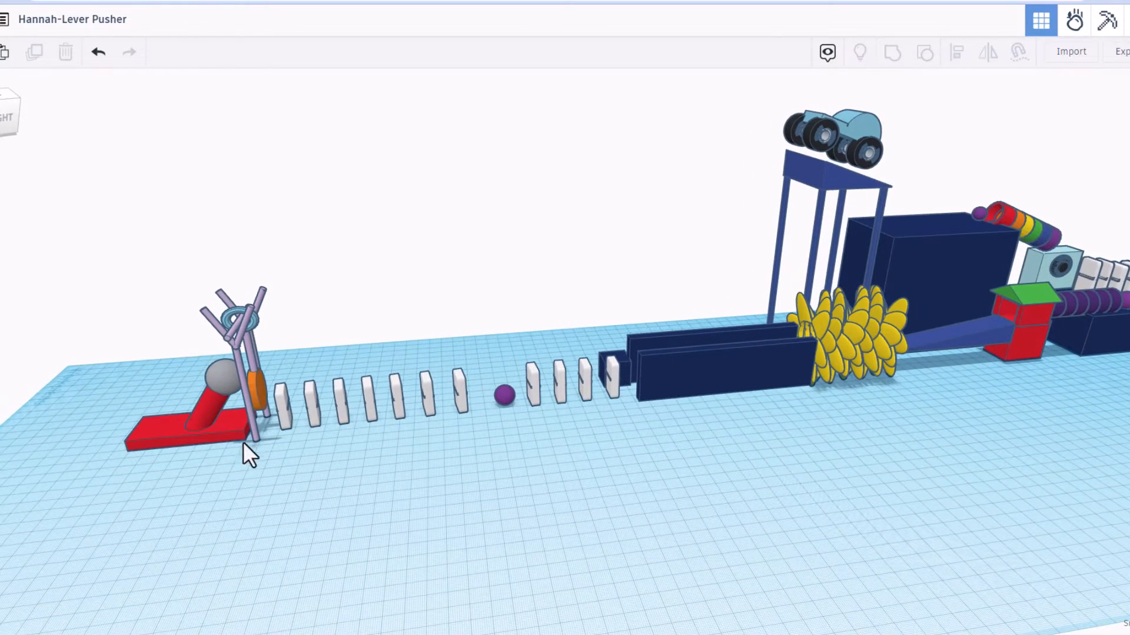
{"action": "mouse_move", "coordinate": [669, 450]}
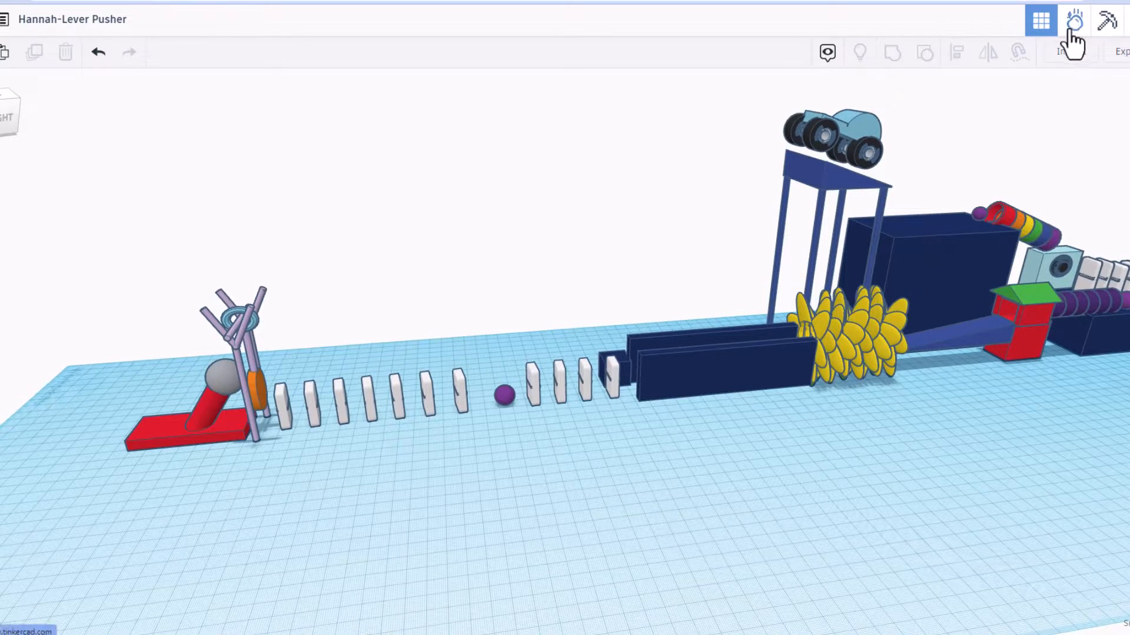
Step: Start the Sim Lab physics simulation of the Hannah-Lever Pusher machine and let it play
{"action": "left_click", "coordinate": [1073, 19]}
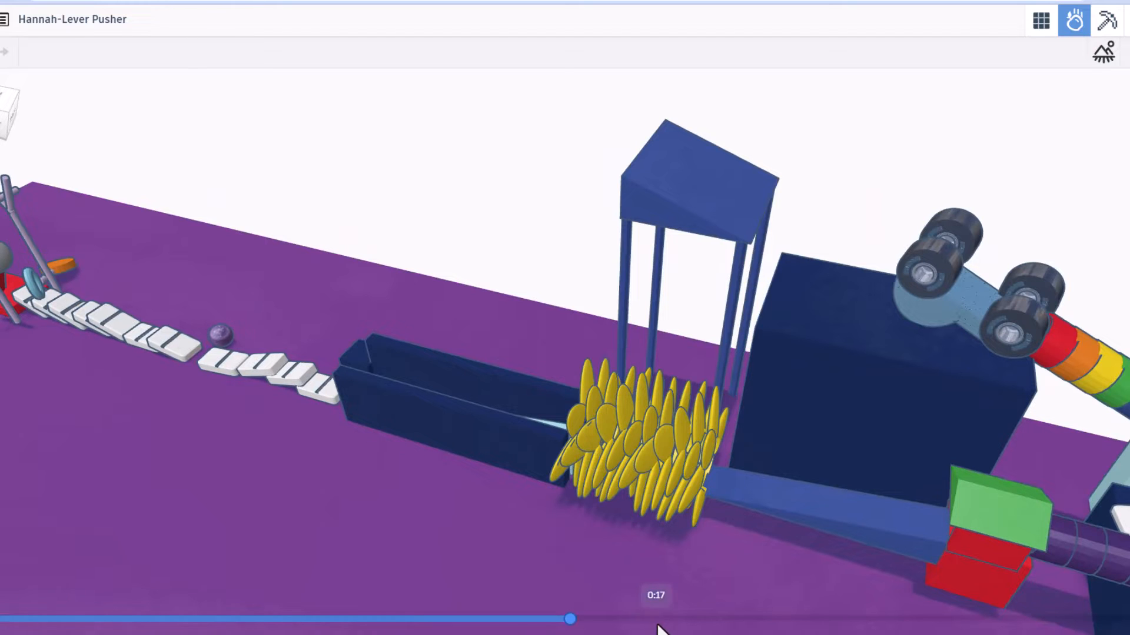
Step: Scrub the timeline back to the start, then forward past five seconds to replay the opening
{"action": "left_click_drag", "start_coordinate": [571, 619], "coordinate": [352, 619]}
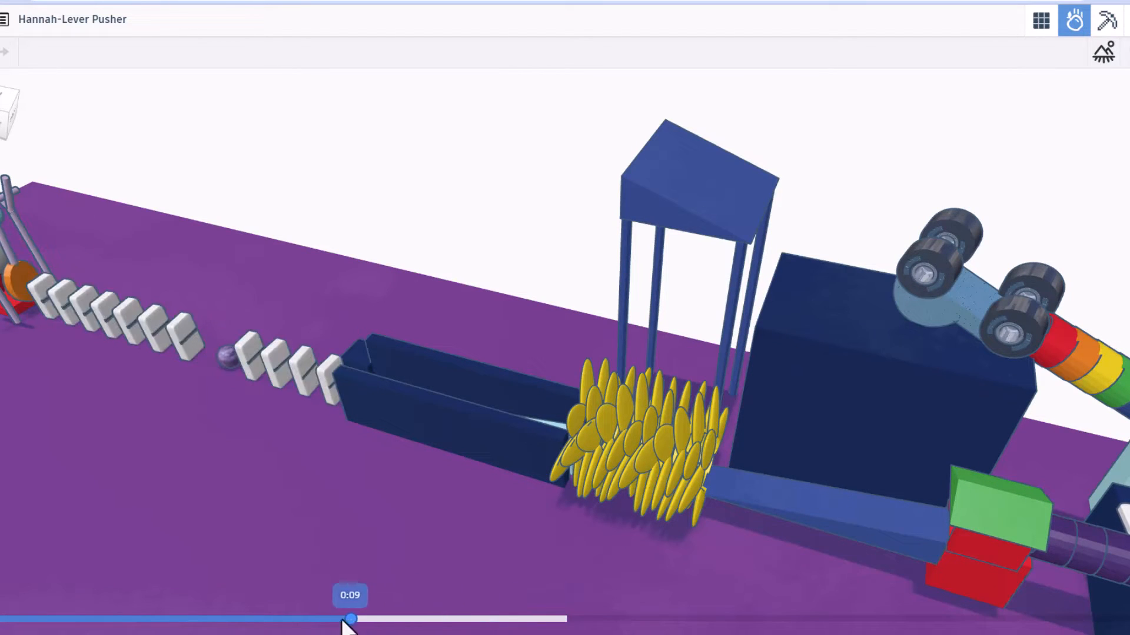
{"action": "left_click_drag", "start_coordinate": [351, 620], "coordinate": [50, 620]}
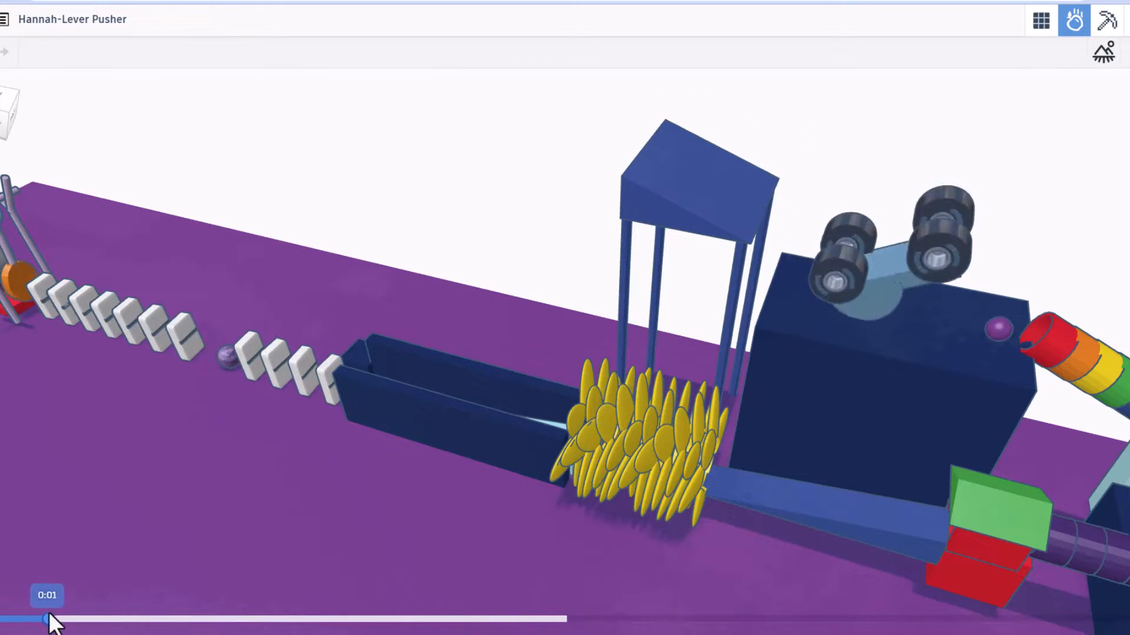
{"action": "left_click_drag", "start_coordinate": [54, 620], "coordinate": [228, 620]}
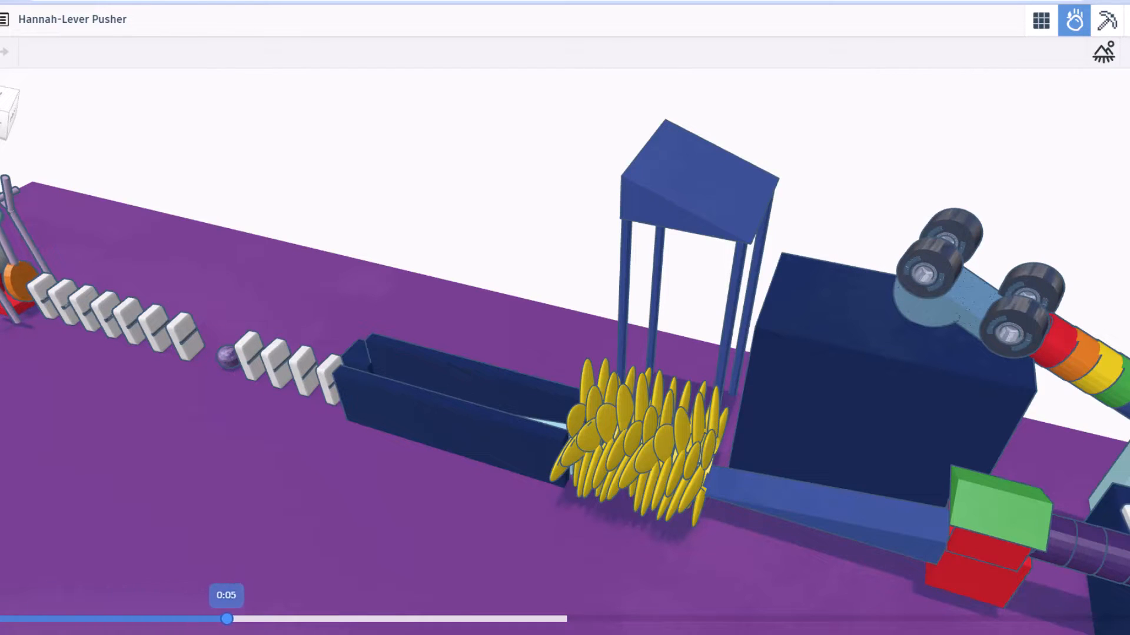
{"action": "left_click_drag", "start_coordinate": [229, 620], "coordinate": [495, 620]}
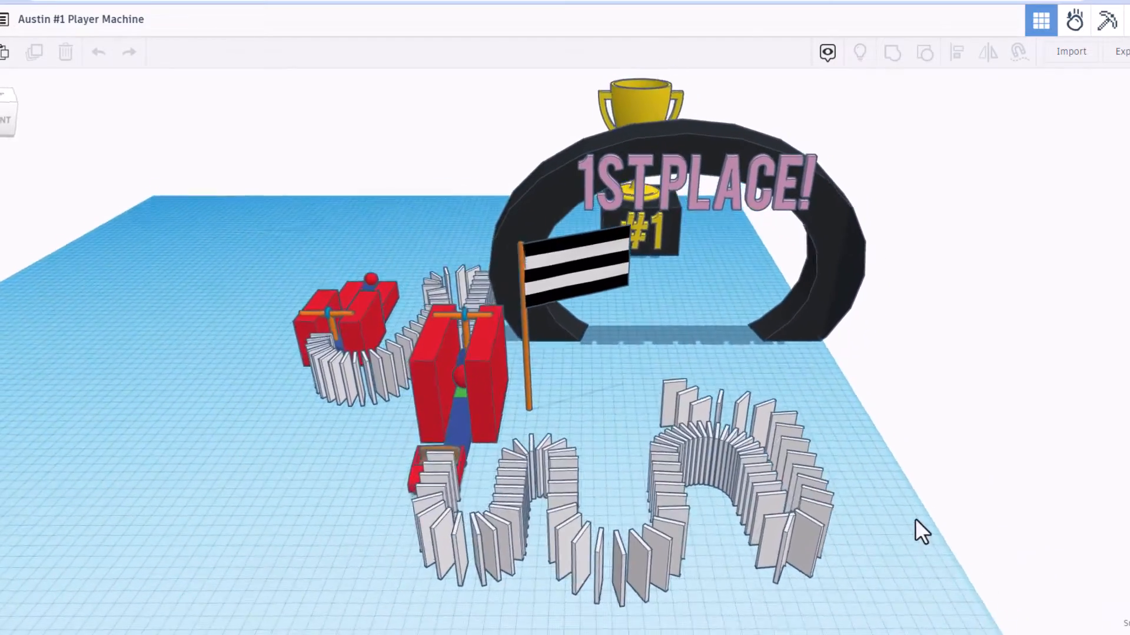
Step: Orbit around the Austin #1 Player Machine to view its domino paths and trophy arch
{"action": "left_click_drag", "start_coordinate": [923, 533], "coordinate": [973, 339]}
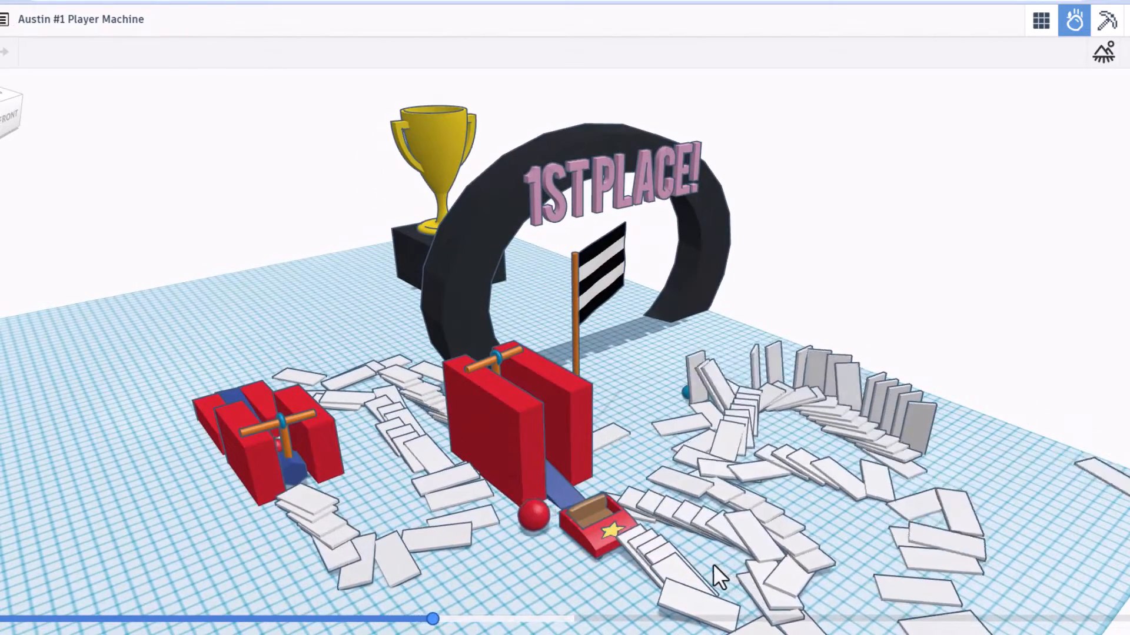
Step: Nudge the simulation forward while viewing the 1ST PLACE! arch head-on
{"action": "left_click_drag", "start_coordinate": [431, 619], "coordinate": [505, 619]}
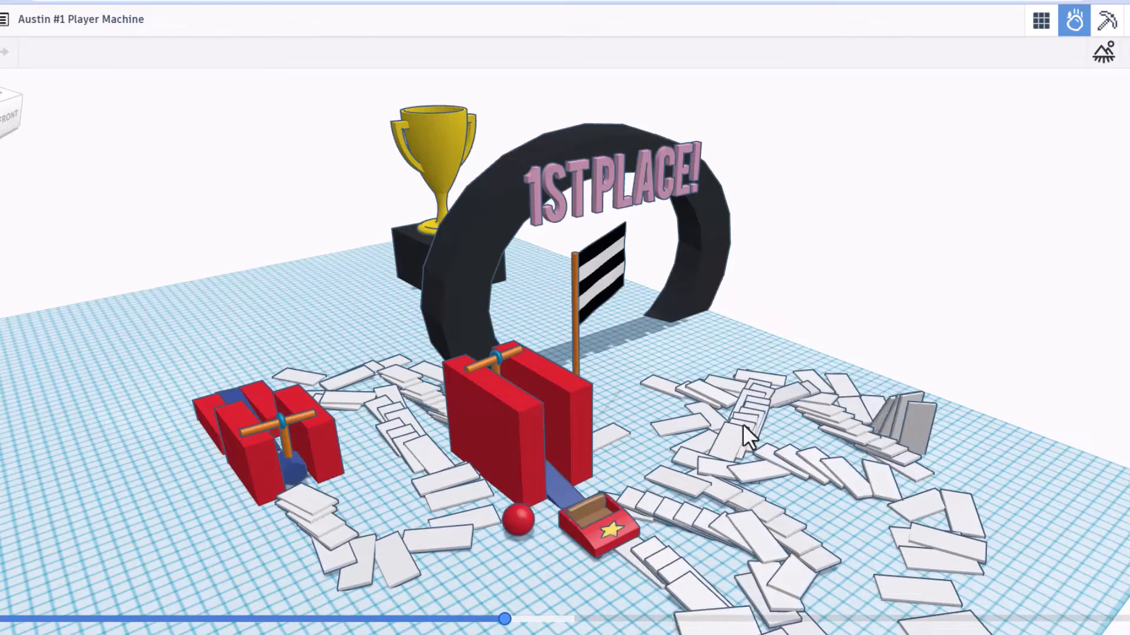
{"action": "left_click_drag", "start_coordinate": [505, 618], "coordinate": [573, 618]}
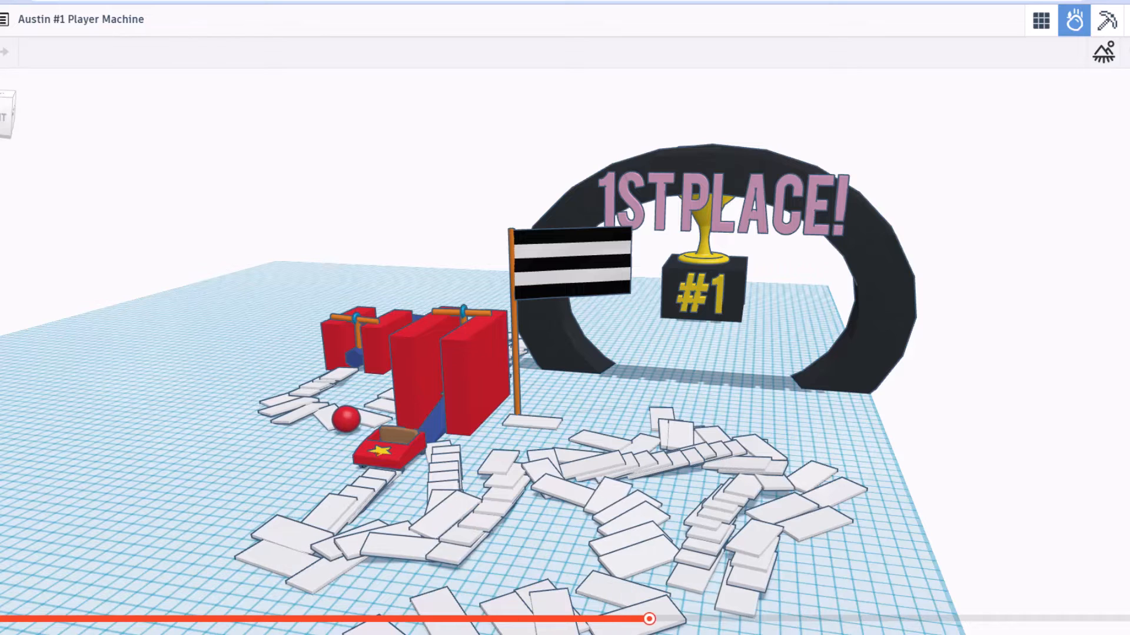
{"action": "left_click_drag", "start_coordinate": [647, 618], "coordinate": [682, 618]}
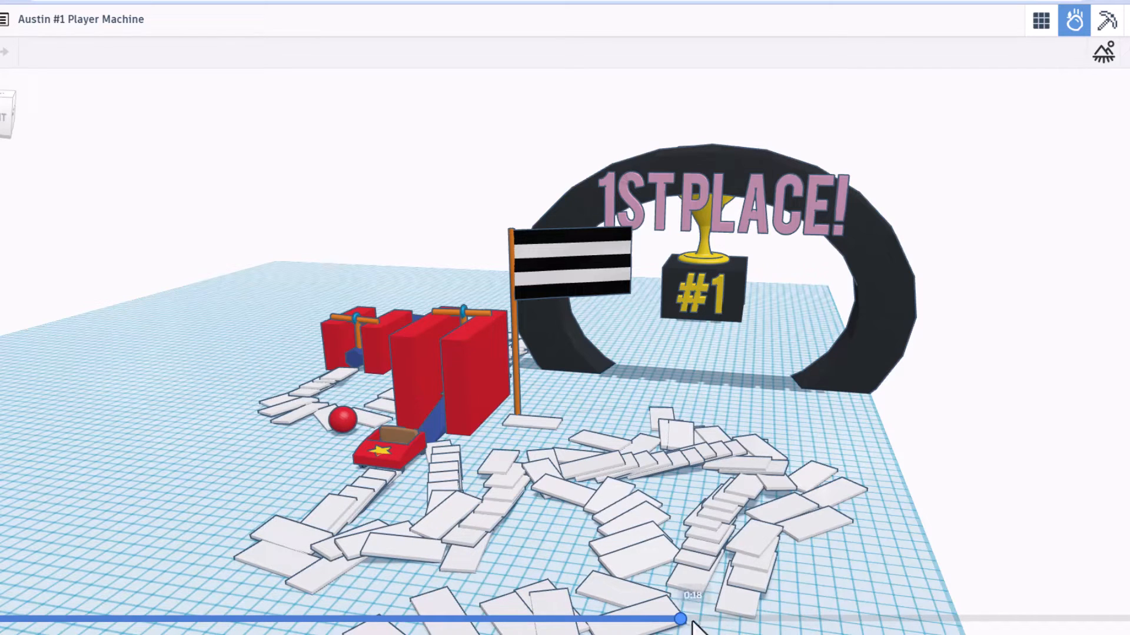
Step: Rewind to the beginning so the dominoes stand, then scrub forward past nine seconds to watch them fall
{"action": "left_click_drag", "start_coordinate": [681, 618], "coordinate": [162, 619]}
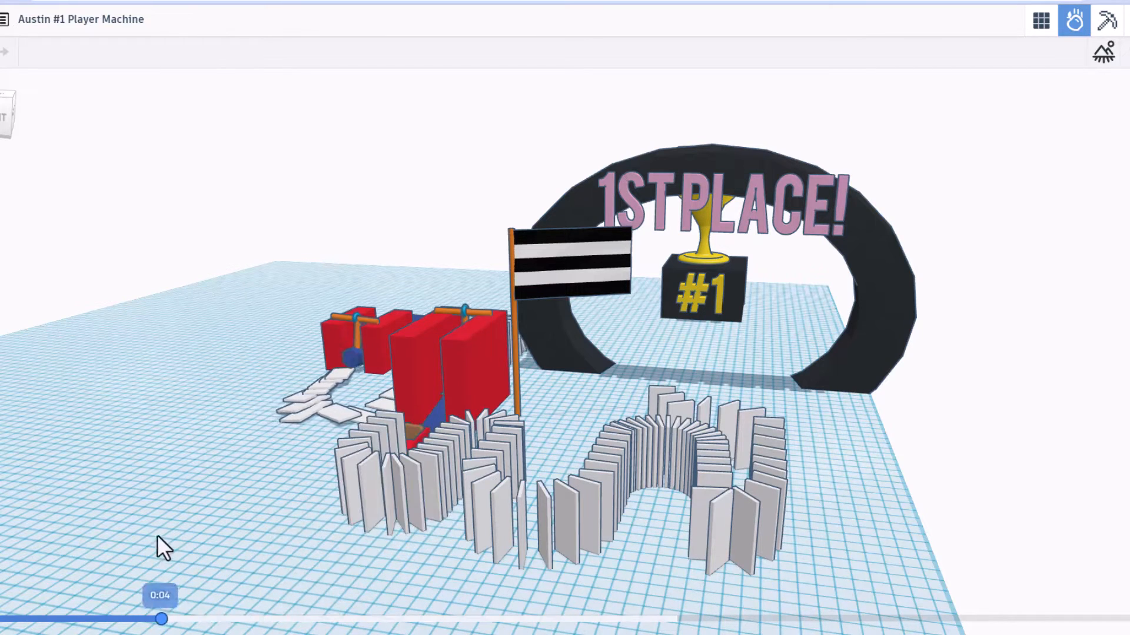
{"action": "left_click_drag", "start_coordinate": [162, 619], "coordinate": [61, 619]}
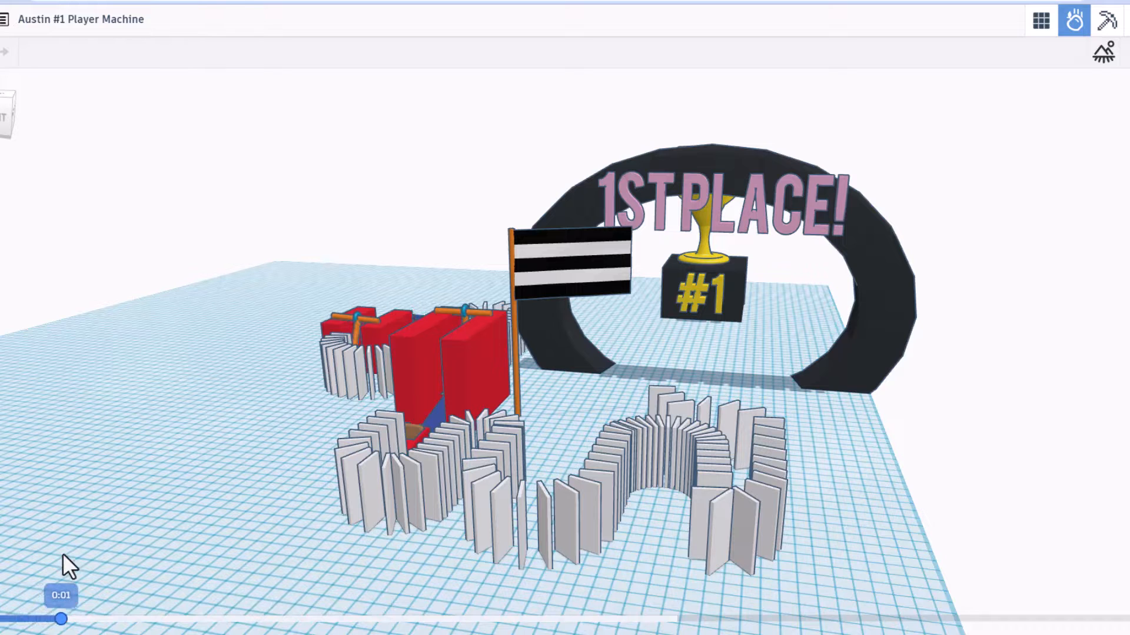
{"action": "left_click_drag", "start_coordinate": [61, 619], "coordinate": [366, 619]}
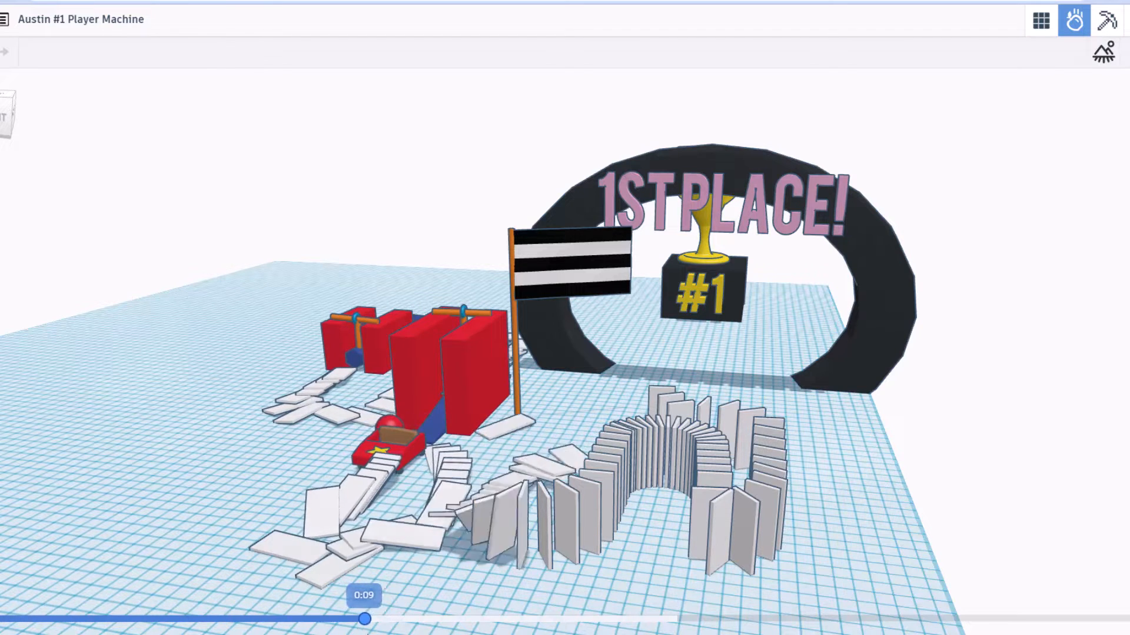
{"action": "left_click_drag", "start_coordinate": [367, 619], "coordinate": [518, 619]}
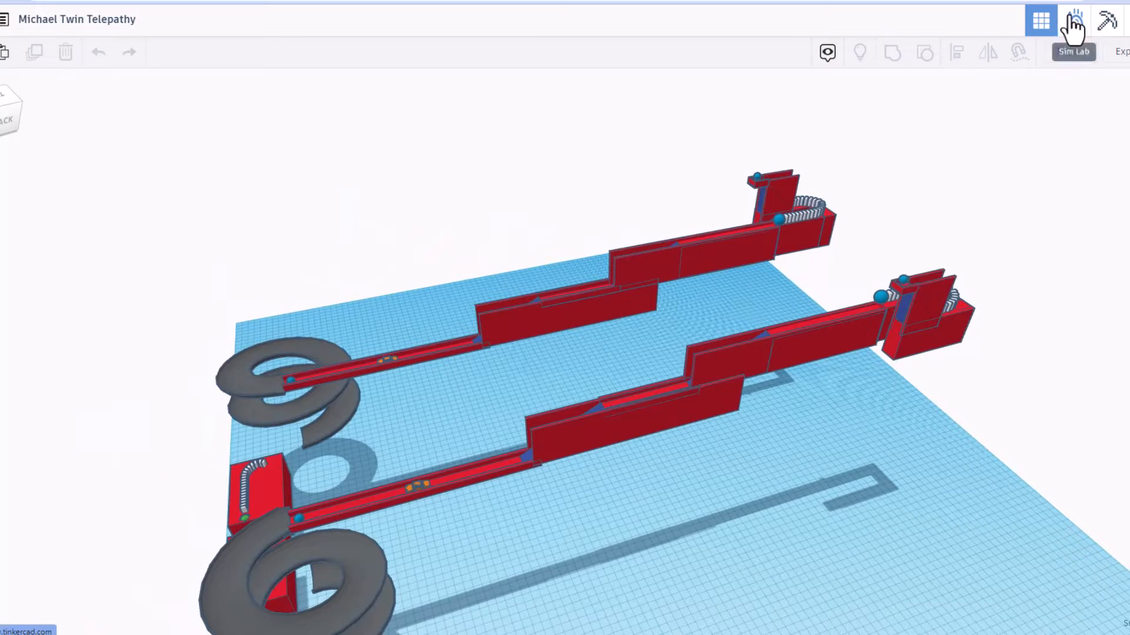
Step: Start simulating Michael Twin Telepathy and look down both runs and from the spiral end
{"action": "left_click", "coordinate": [1073, 20]}
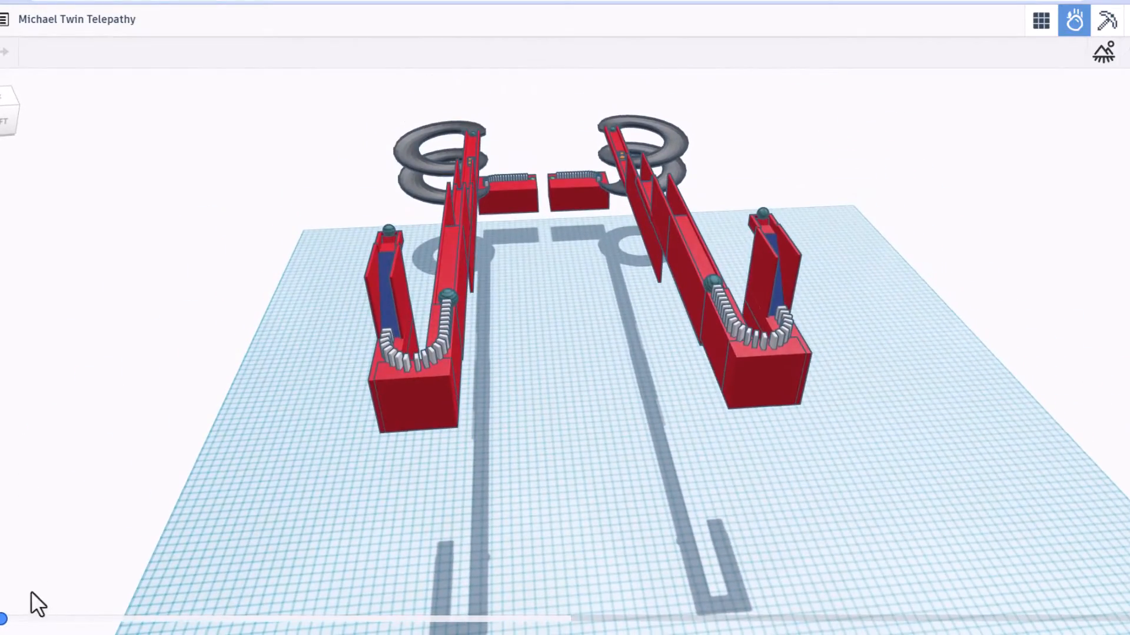
{"action": "left_click_drag", "start_coordinate": [6, 618], "coordinate": [48, 618]}
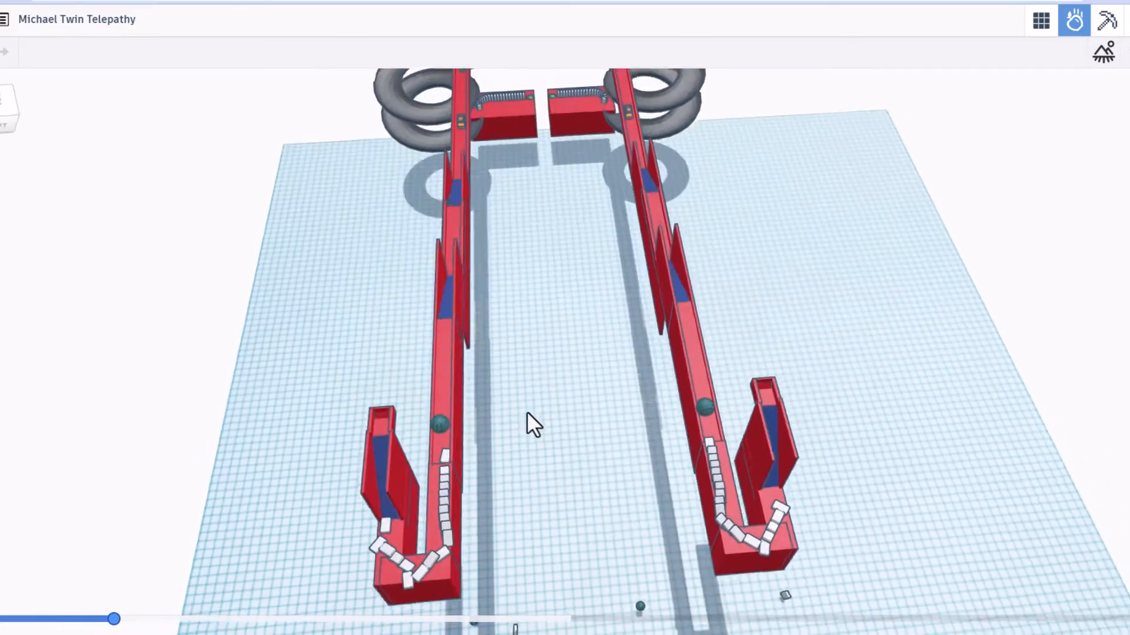
{"action": "left_click_drag", "start_coordinate": [115, 619], "coordinate": [180, 619]}
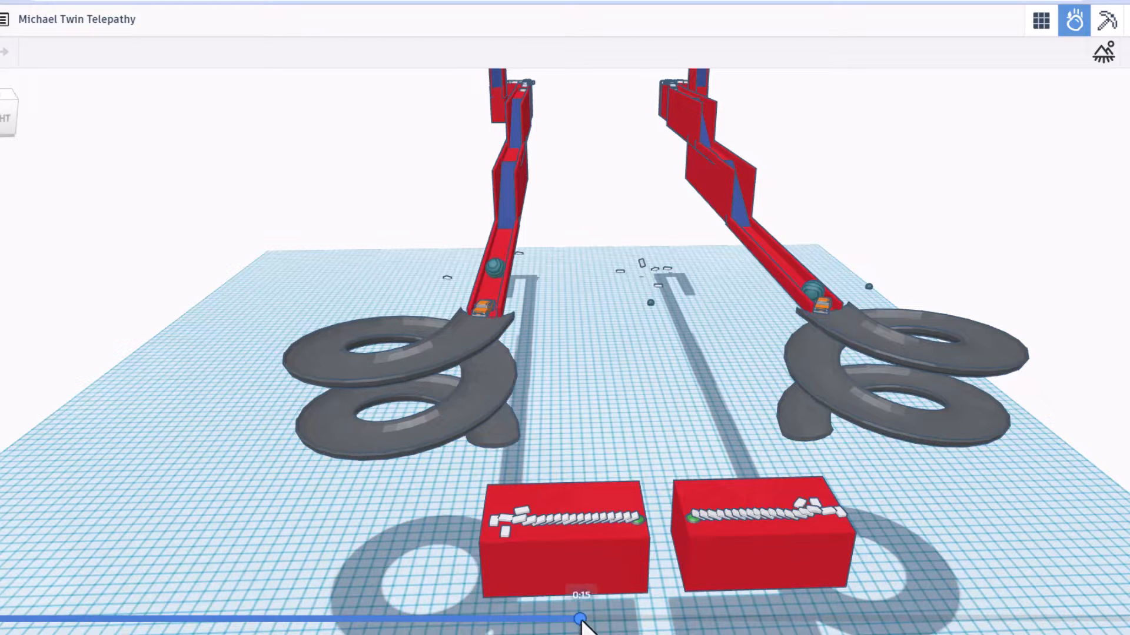
Step: Rewind to about ten seconds and scrub forward to replay the marbles toppling the dominoes
{"action": "left_click_drag", "start_coordinate": [580, 618], "coordinate": [516, 618]}
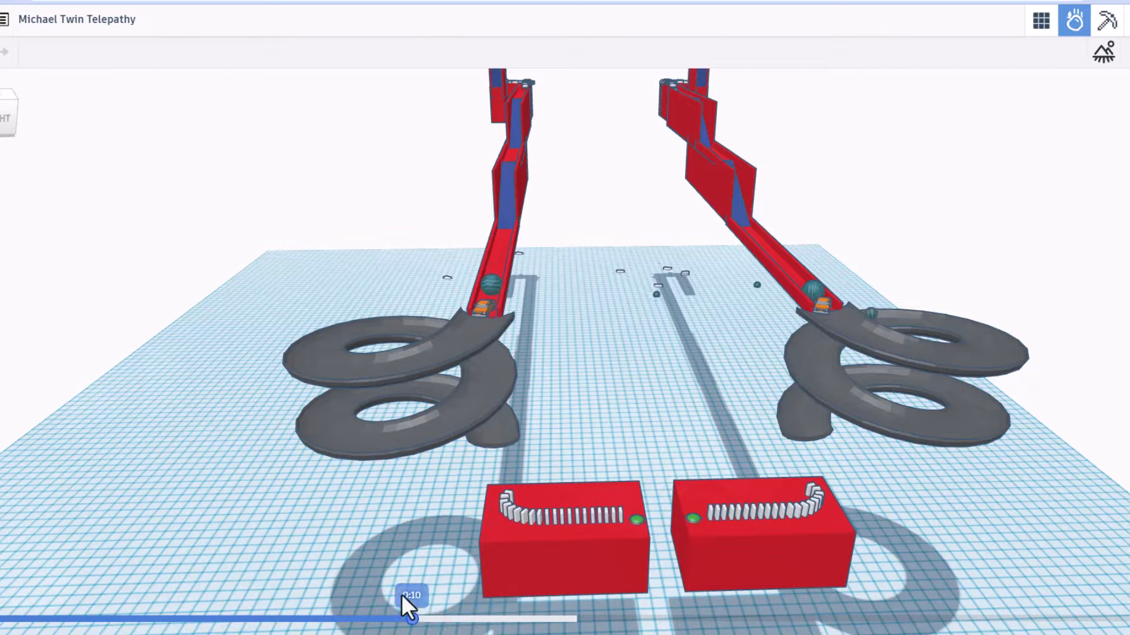
{"action": "left_click_drag", "start_coordinate": [410, 605], "coordinate": [460, 605]}
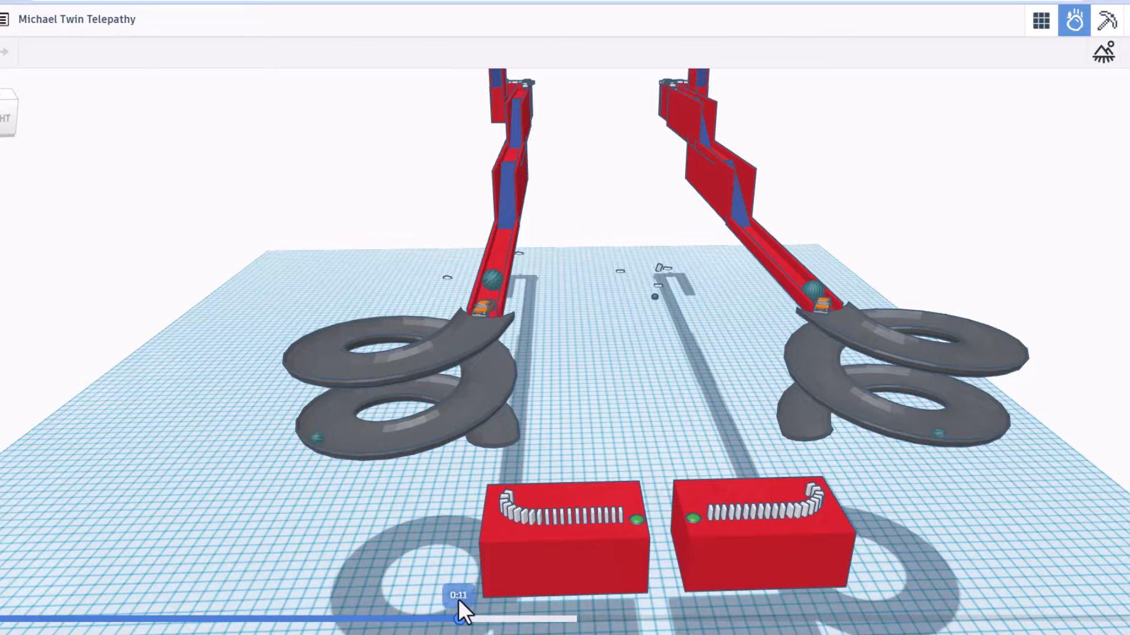
{"action": "left_click_drag", "start_coordinate": [459, 618], "coordinate": [563, 618]}
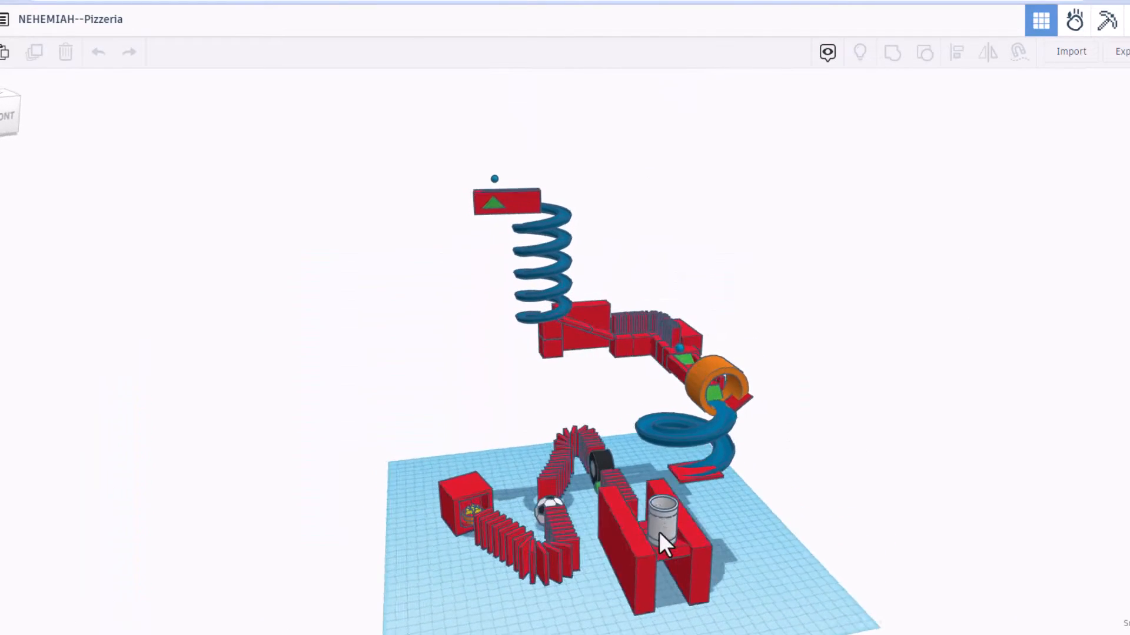
Step: Orbit around the NEHEMIAH--Pizzeria machine and back to its front to see its spirals and dominoes
{"action": "left_click_drag", "start_coordinate": [662, 543], "coordinate": [414, 566]}
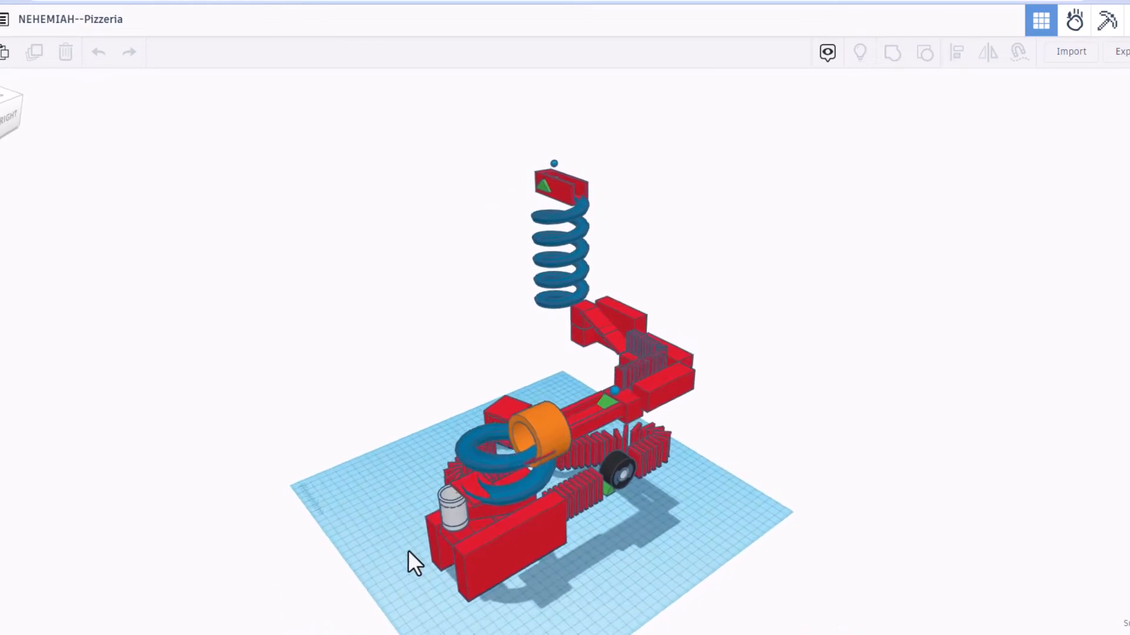
{"action": "left_click_drag", "start_coordinate": [415, 563], "coordinate": [843, 566]}
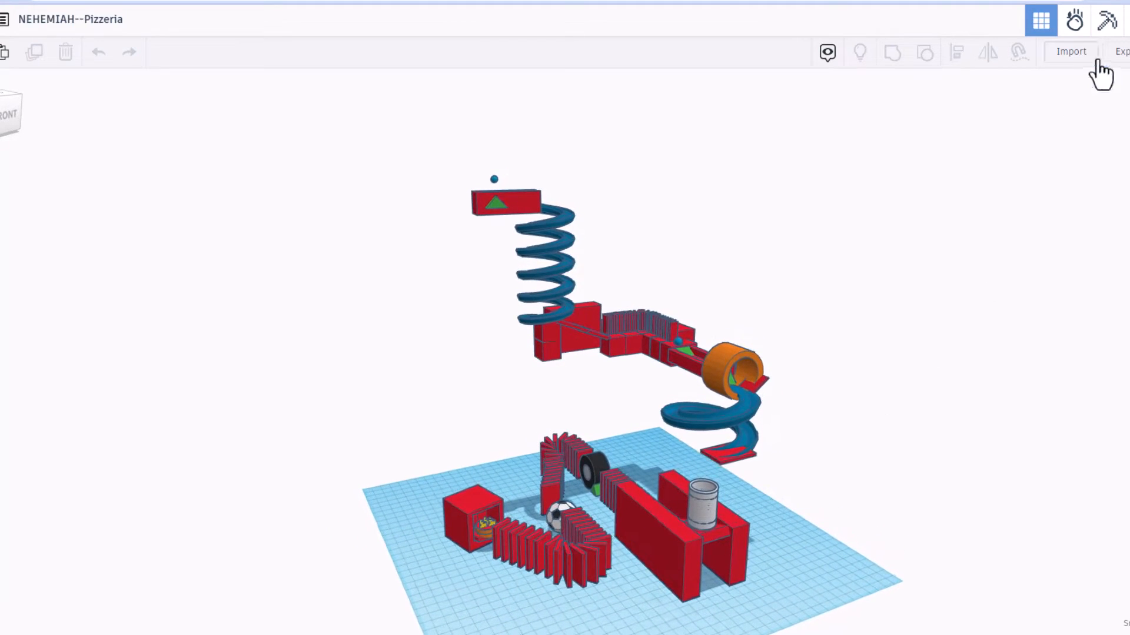
Step: Start simulating the Pizzeria machine and orbit to watch the marble from above
{"action": "left_click", "coordinate": [1075, 20]}
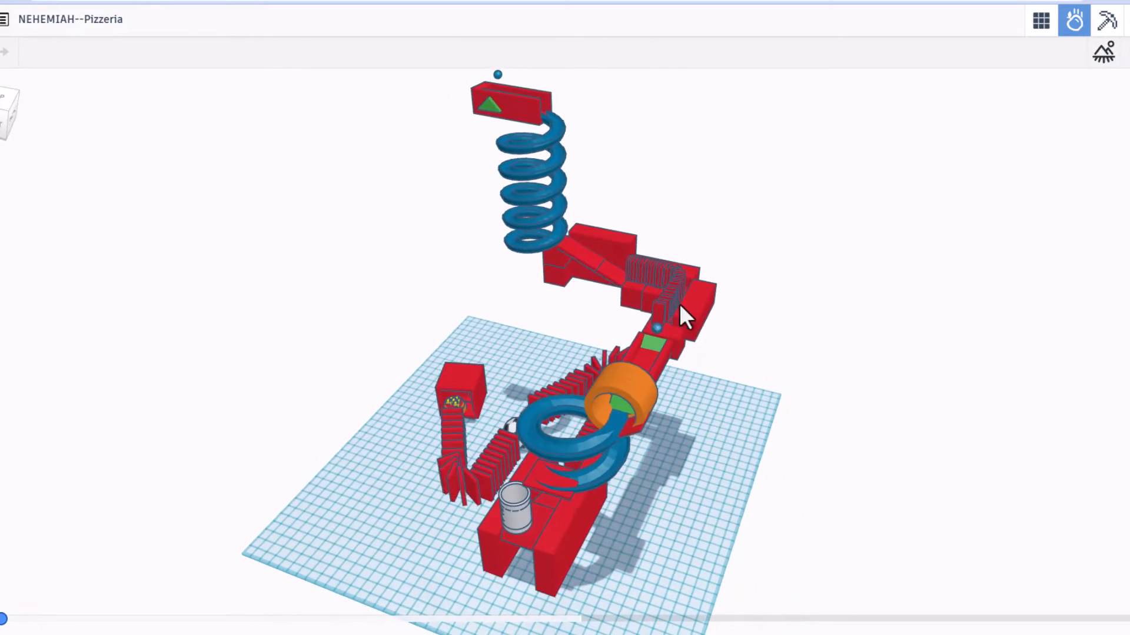
{"action": "left_click_drag", "start_coordinate": [685, 320], "coordinate": [720, 343]}
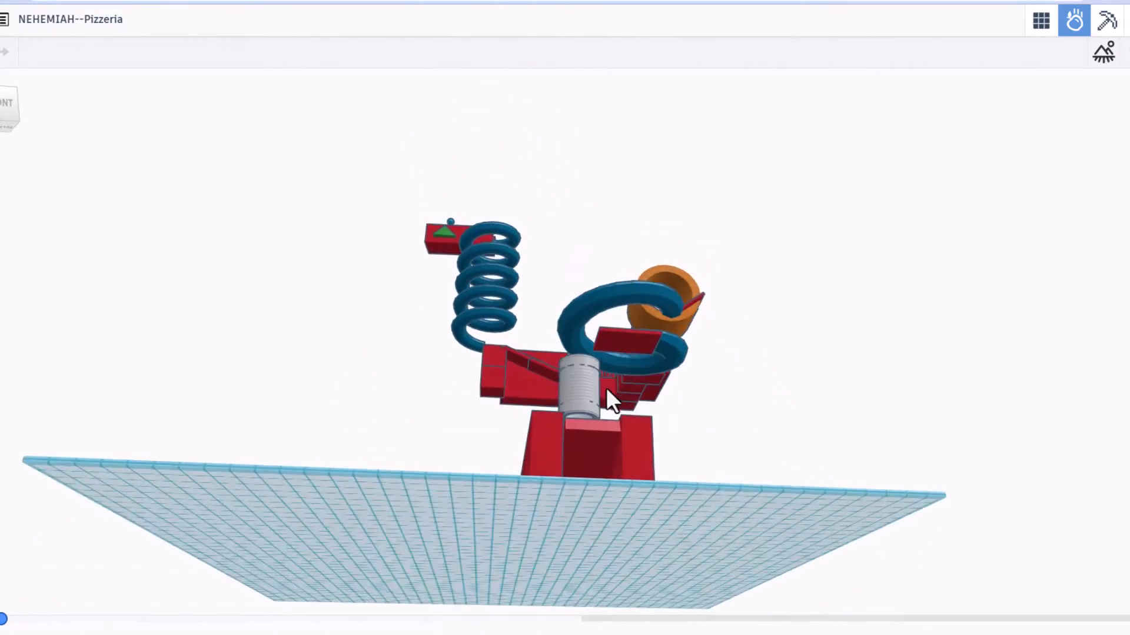
{"action": "left_click_drag", "start_coordinate": [608, 400], "coordinate": [755, 580]}
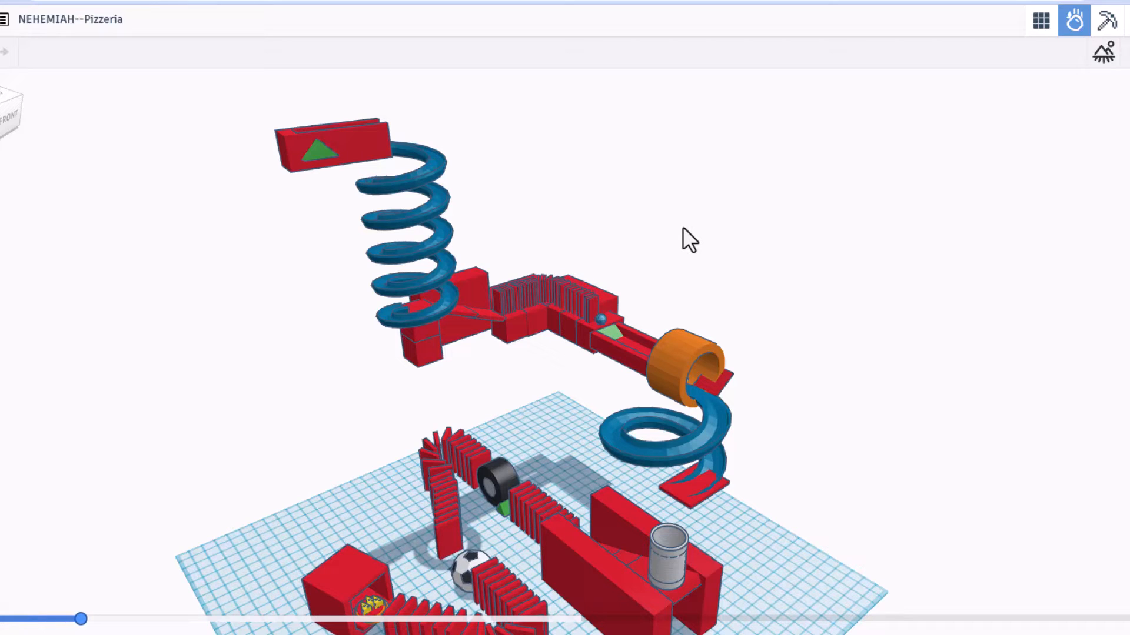
Step: Scrub the Pizzeria simulation forward in small steps and view it from another side
{"action": "left_click_drag", "start_coordinate": [81, 619], "coordinate": [120, 619]}
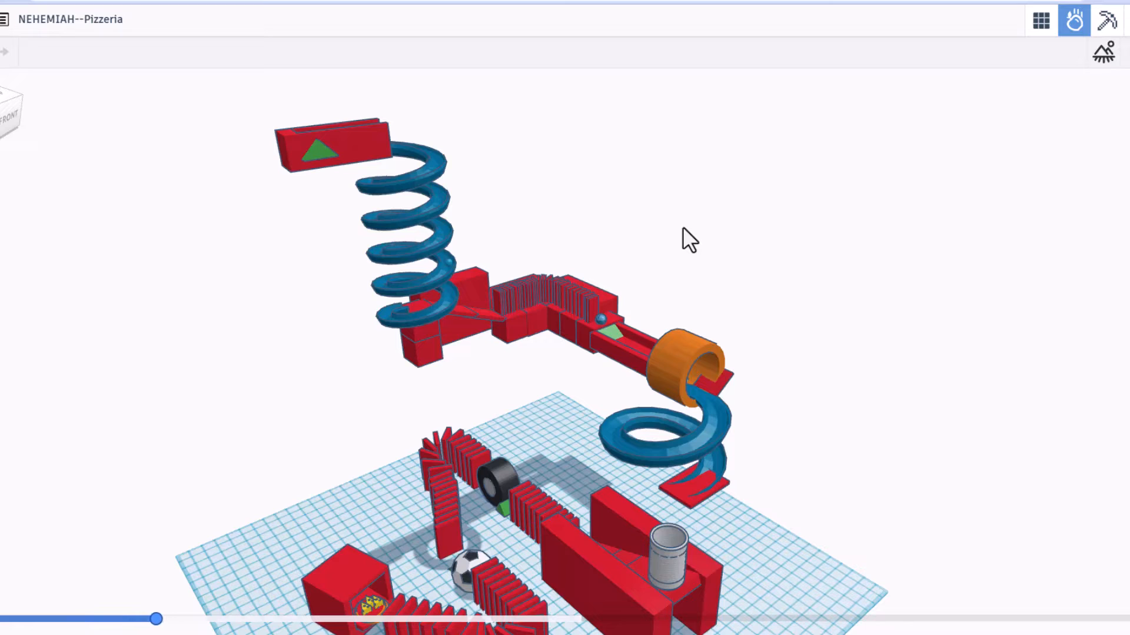
{"action": "left_click_drag", "start_coordinate": [157, 619], "coordinate": [193, 619]}
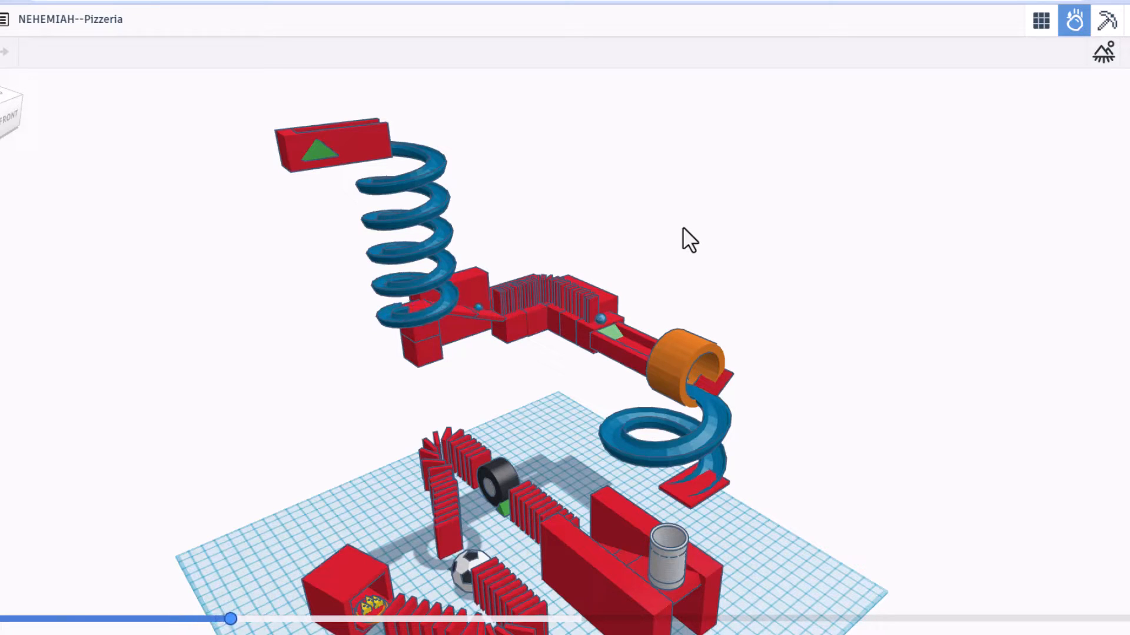
{"action": "left_click_drag", "start_coordinate": [231, 620], "coordinate": [268, 620]}
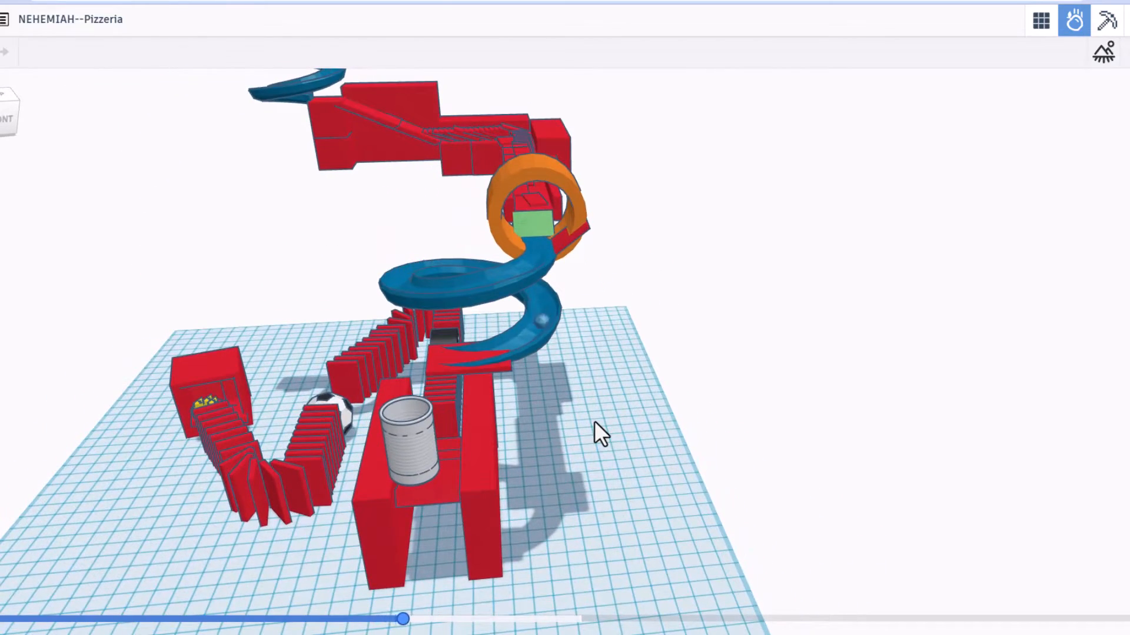
{"action": "left_click_drag", "start_coordinate": [601, 432], "coordinate": [662, 475]}
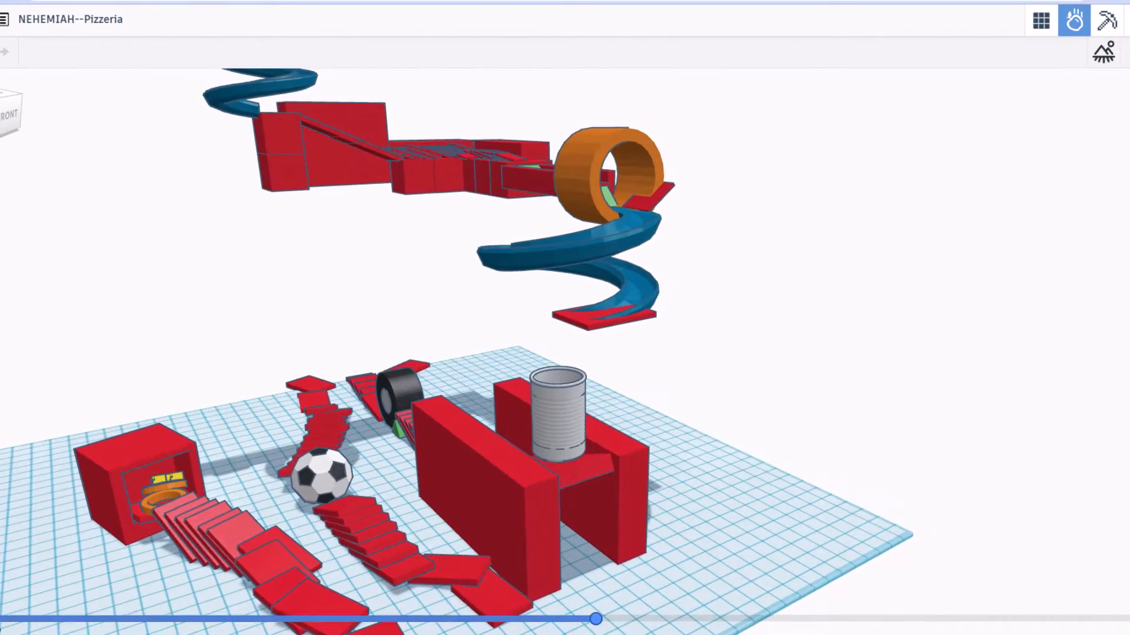
Step: Jump to the 0:30 mark with the dominoes toppled, then rewind to the beginning
{"action": "left_click_drag", "start_coordinate": [596, 617], "coordinate": [592, 618]}
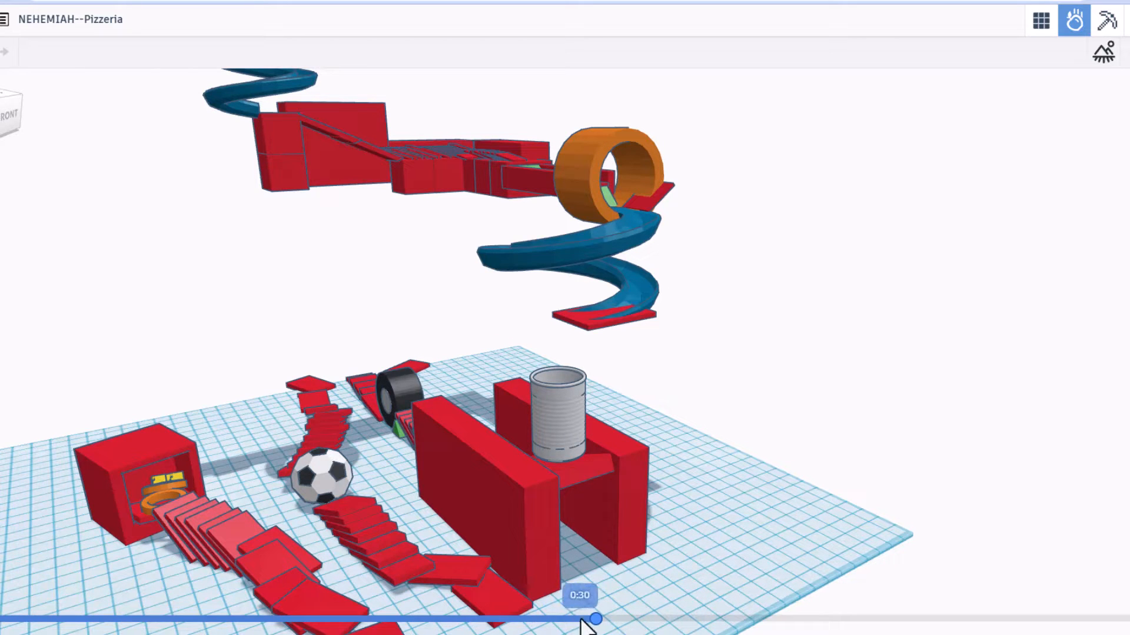
{"action": "left_click_drag", "start_coordinate": [590, 617], "coordinate": [78, 617]}
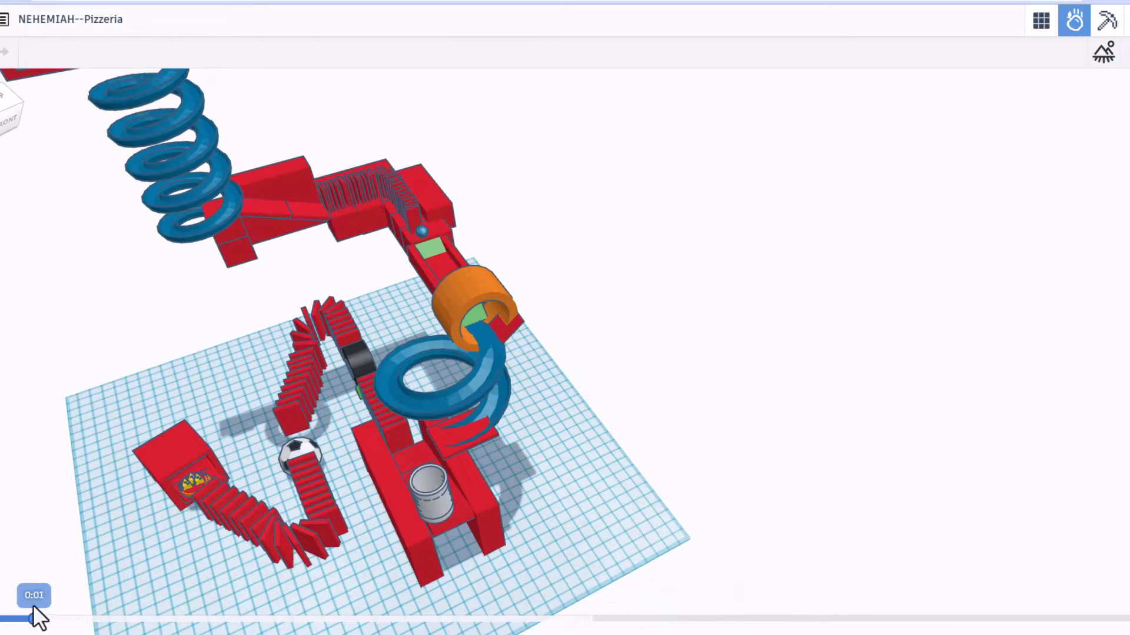
Step: Scrub forward through 0:08, 0:16 and 0:23 until the domino rows fall again
{"action": "left_click_drag", "start_coordinate": [34, 618], "coordinate": [165, 617]}
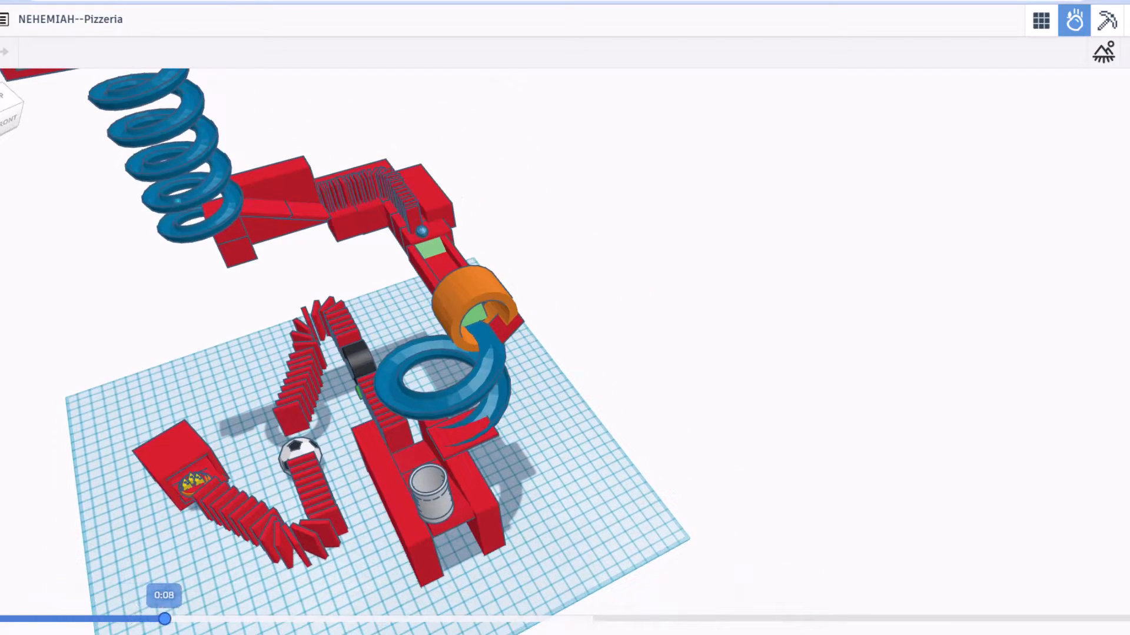
{"action": "left_click_drag", "start_coordinate": [164, 619], "coordinate": [320, 619]}
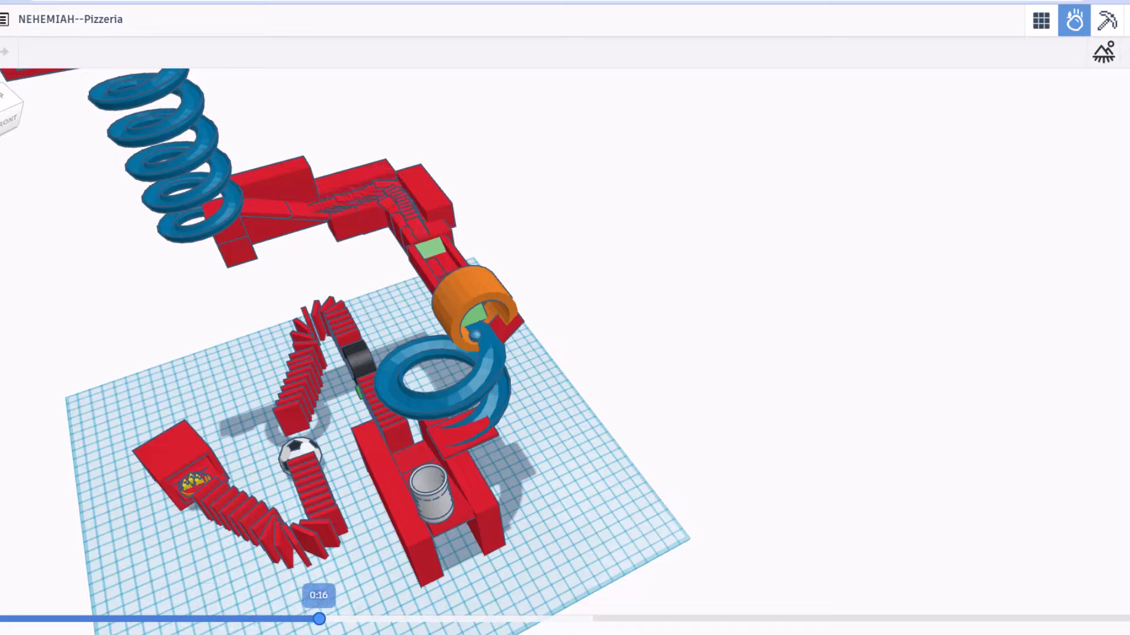
{"action": "left_click_drag", "start_coordinate": [320, 619], "coordinate": [452, 619]}
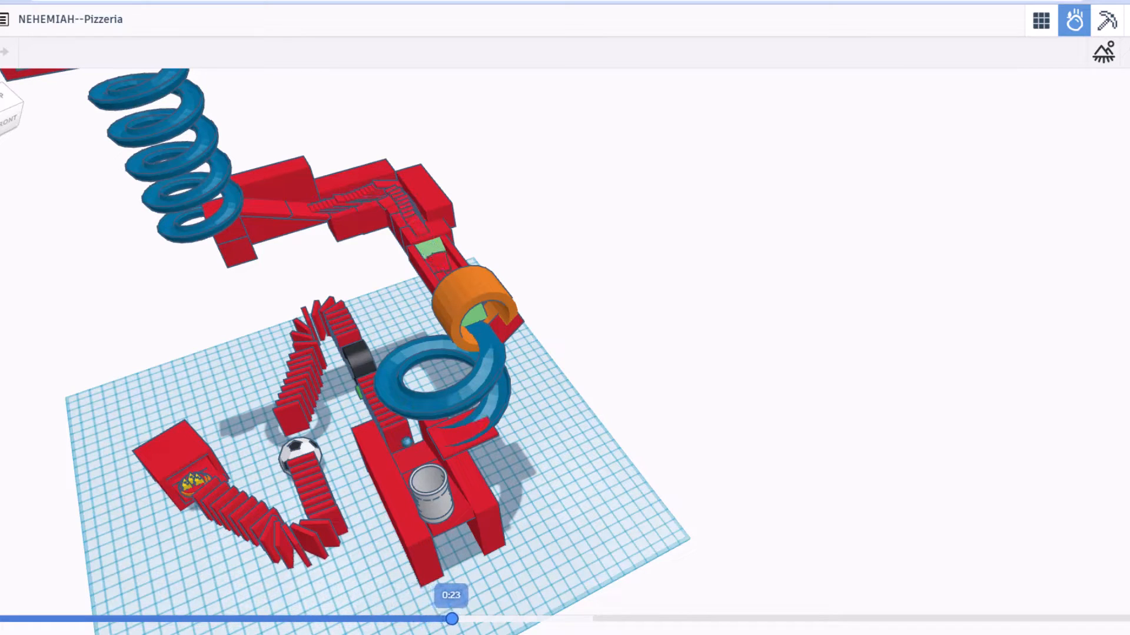
{"action": "left_click_drag", "start_coordinate": [452, 619], "coordinate": [530, 619]}
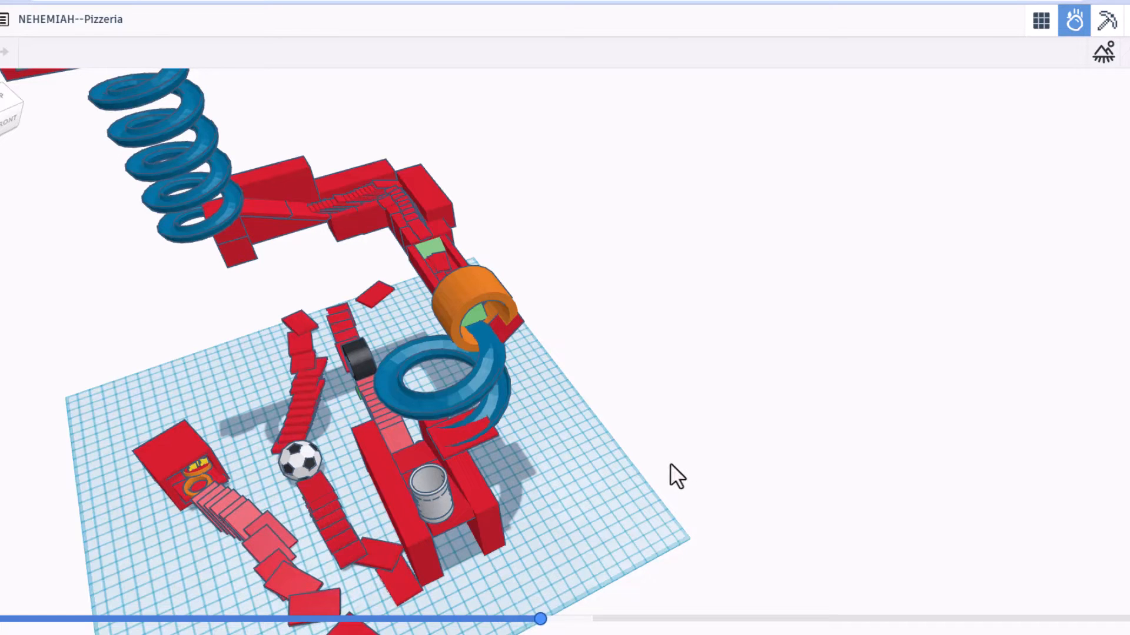
{"action": "mouse_move", "coordinate": [618, 354]}
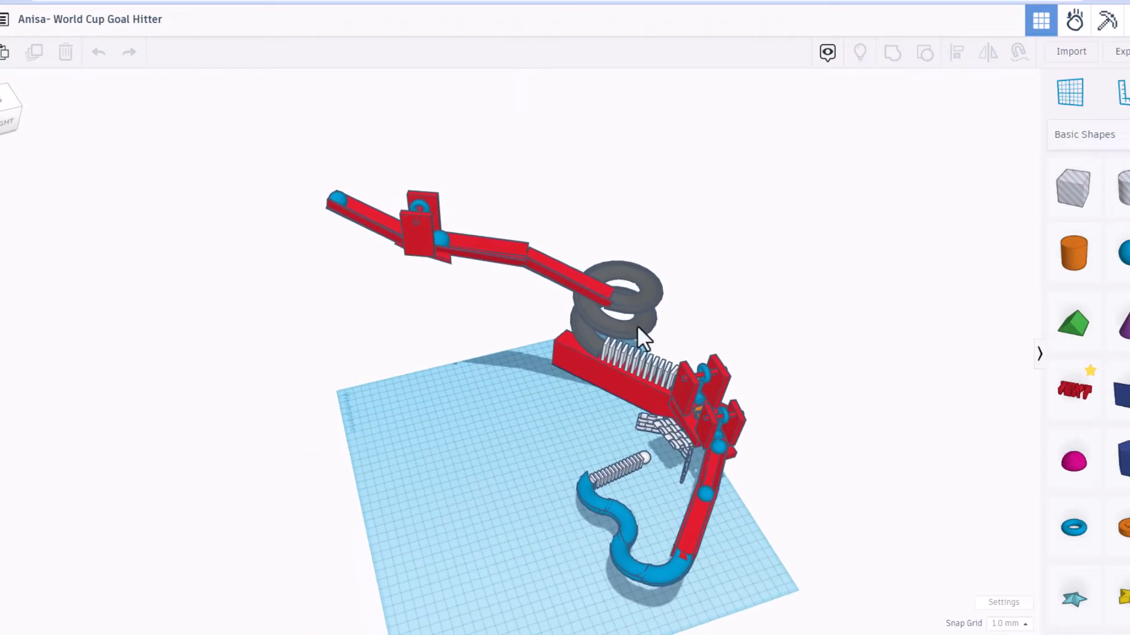
Step: Switch the Anisa- World Cup Goal Hitter design into Sim Lab physics simulation
{"action": "left_click", "coordinate": [1073, 20]}
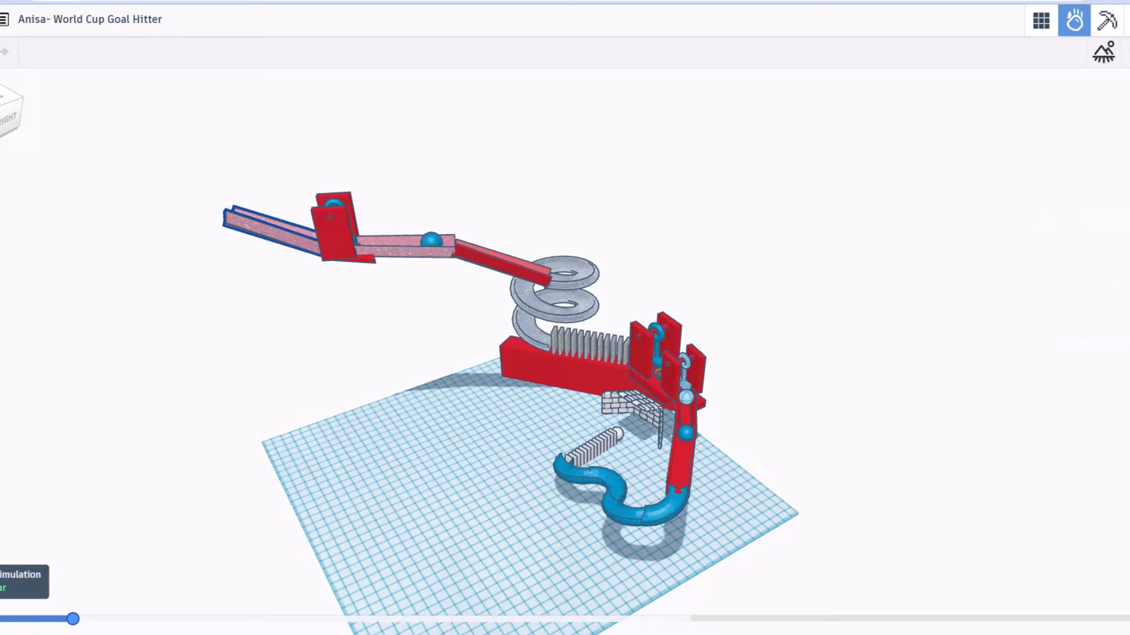
Step: Scrub the Goal Hitter simulation forward in steps through its run, then back to the start
{"action": "left_click_drag", "start_coordinate": [74, 620], "coordinate": [150, 621]}
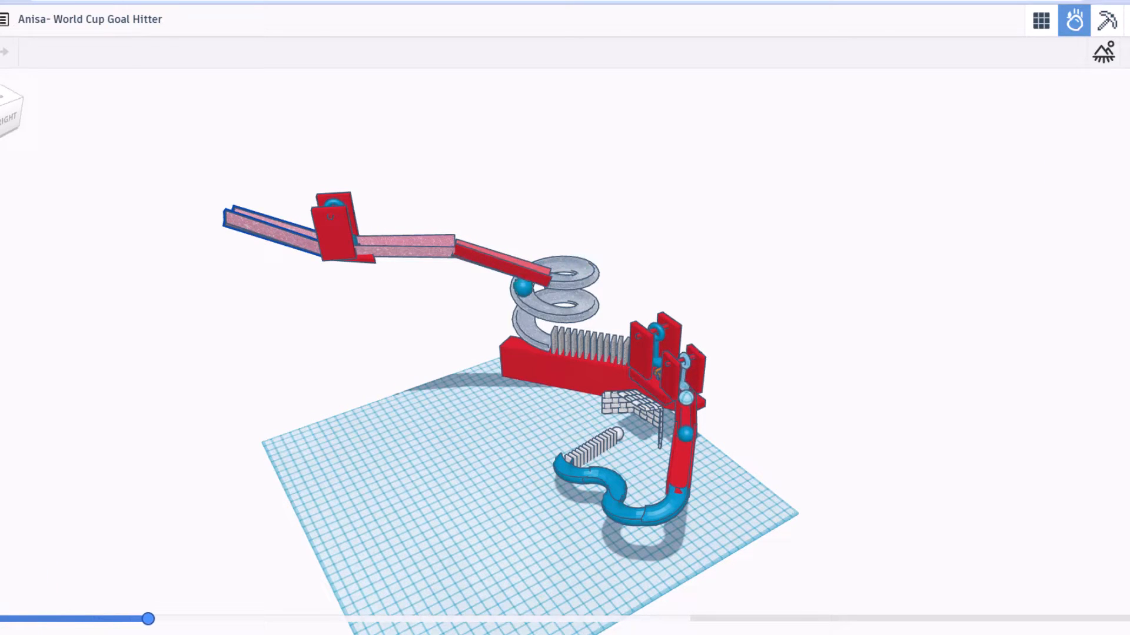
{"action": "left_click_drag", "start_coordinate": [149, 619], "coordinate": [226, 619]}
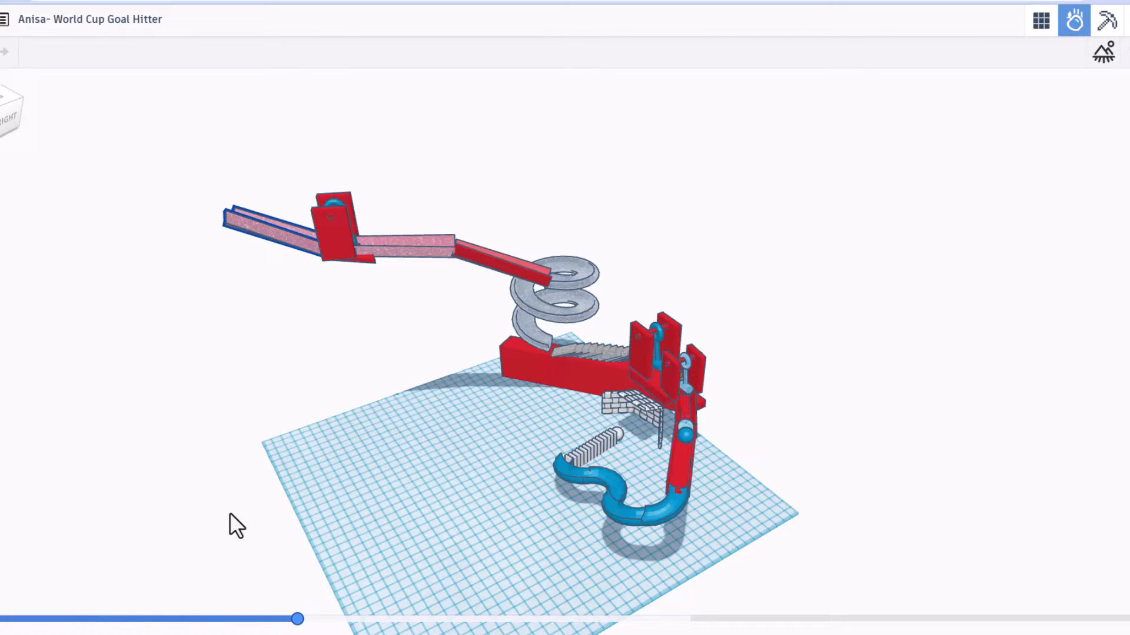
{"action": "left_click_drag", "start_coordinate": [298, 619], "coordinate": [373, 619]}
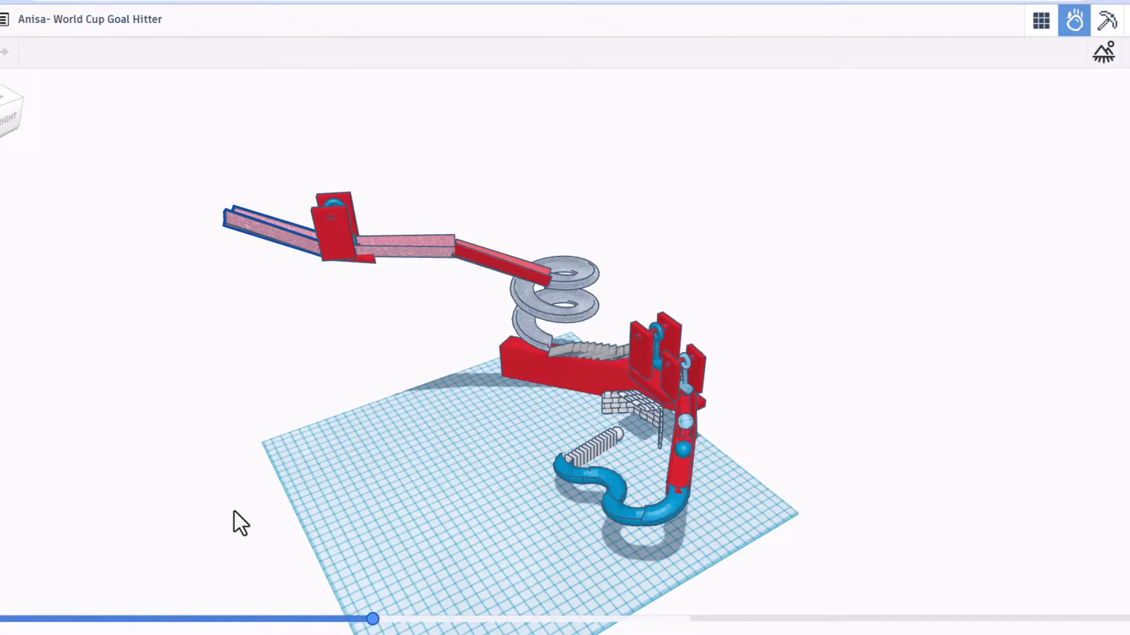
{"action": "left_click_drag", "start_coordinate": [373, 617], "coordinate": [448, 618]}
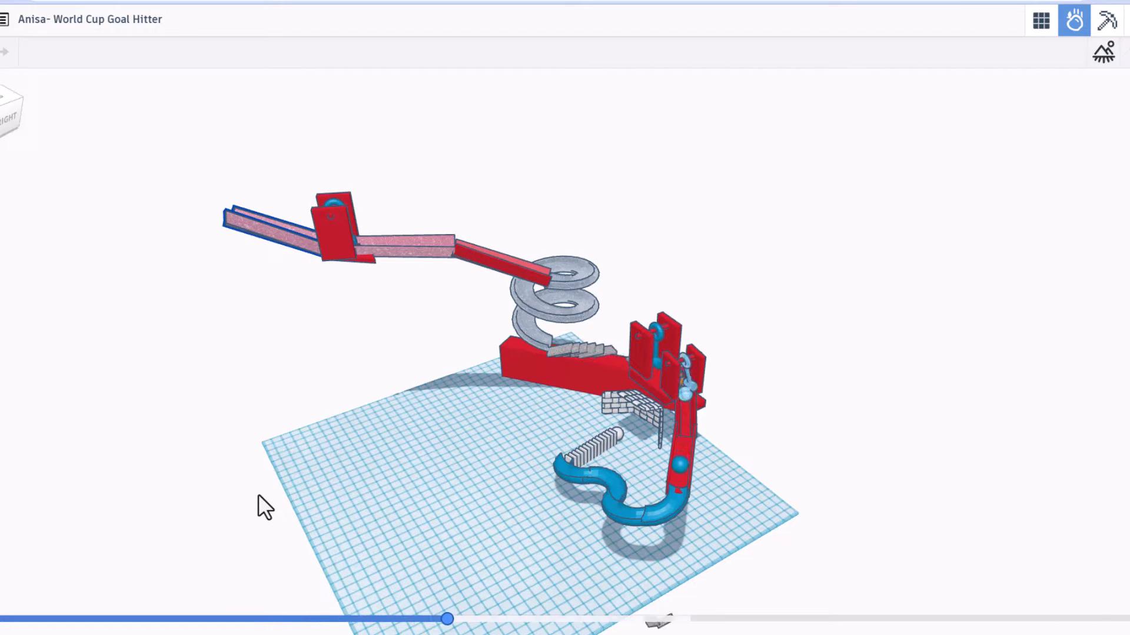
{"action": "left_click_drag", "start_coordinate": [447, 619], "coordinate": [522, 619]}
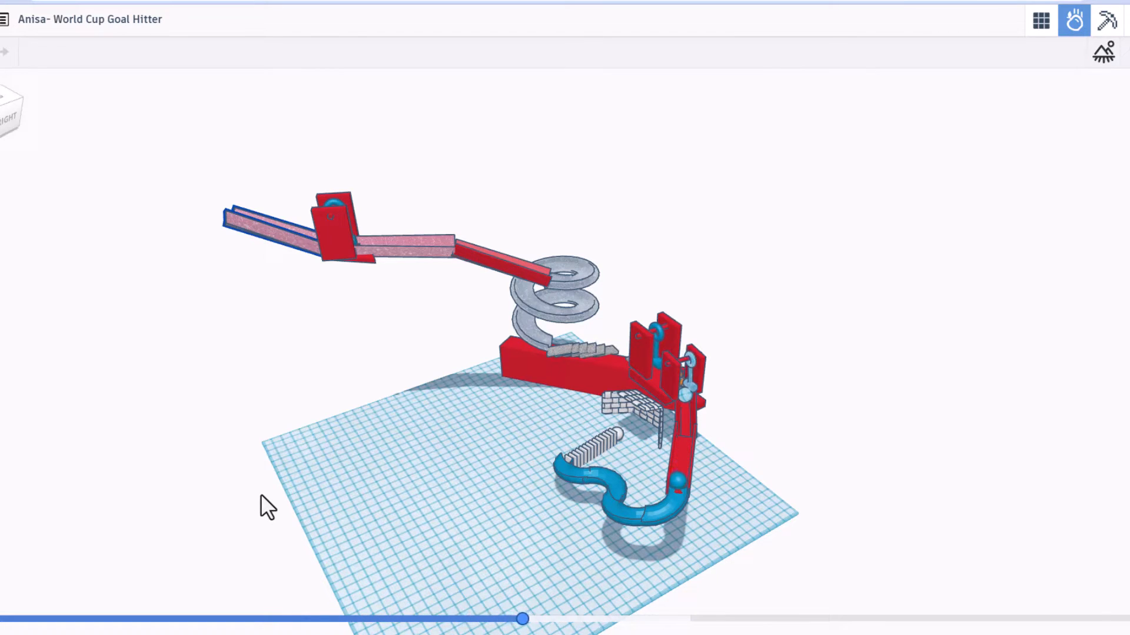
{"action": "left_click_drag", "start_coordinate": [523, 619], "coordinate": [600, 619]}
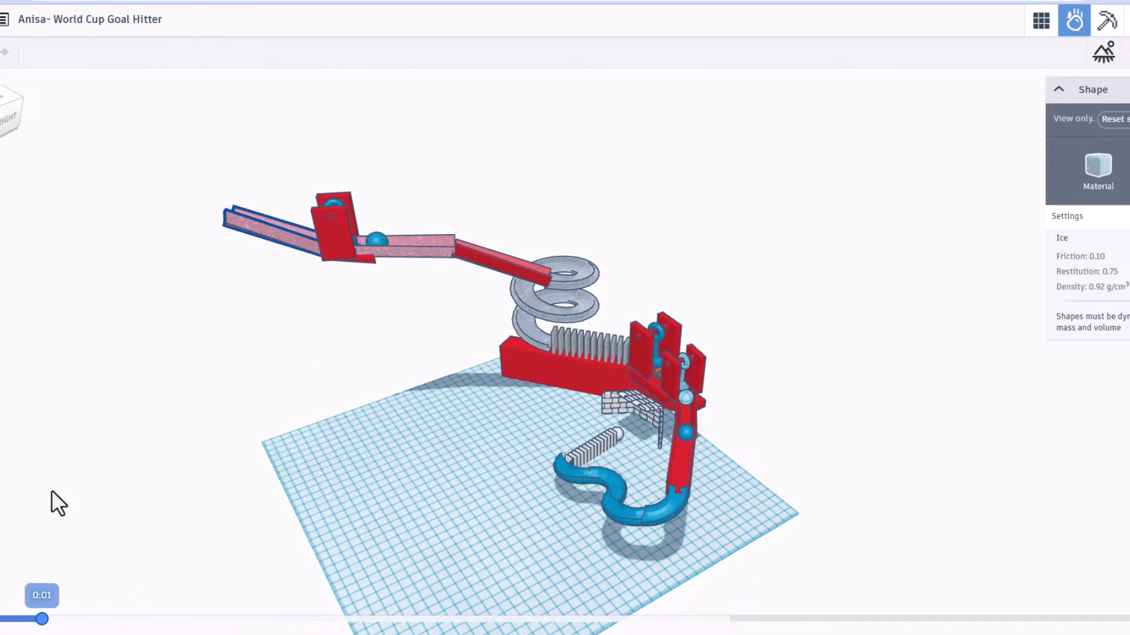
Step: Replay the run from the start to about 0:12 and onward
{"action": "left_click_drag", "start_coordinate": [42, 619], "coordinate": [501, 619]}
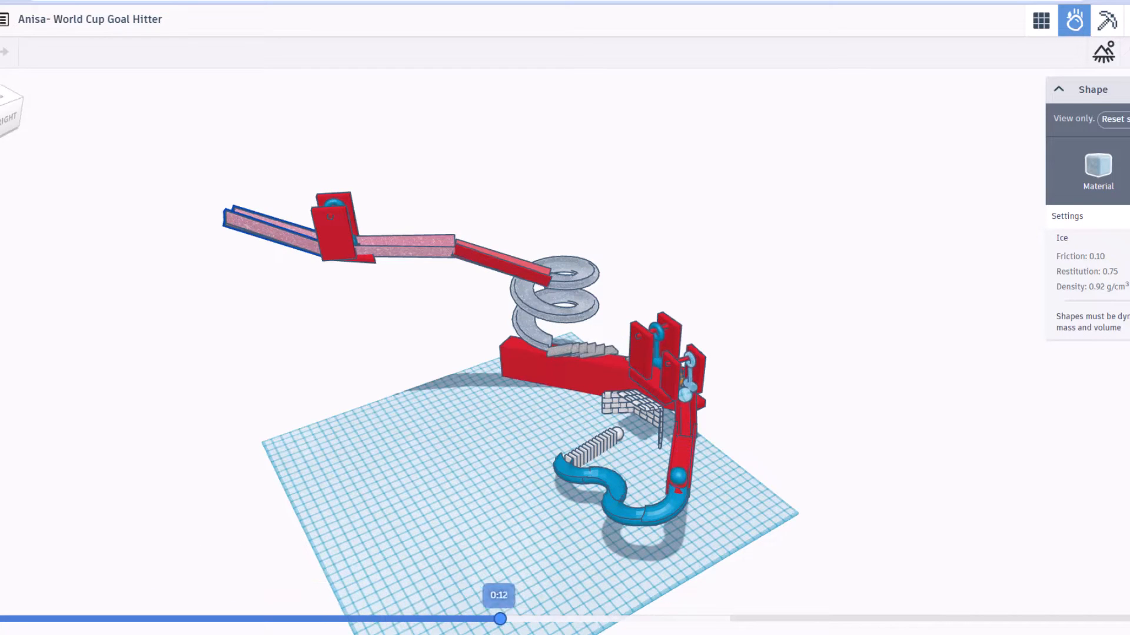
{"action": "left_click_drag", "start_coordinate": [502, 617], "coordinate": [607, 618]}
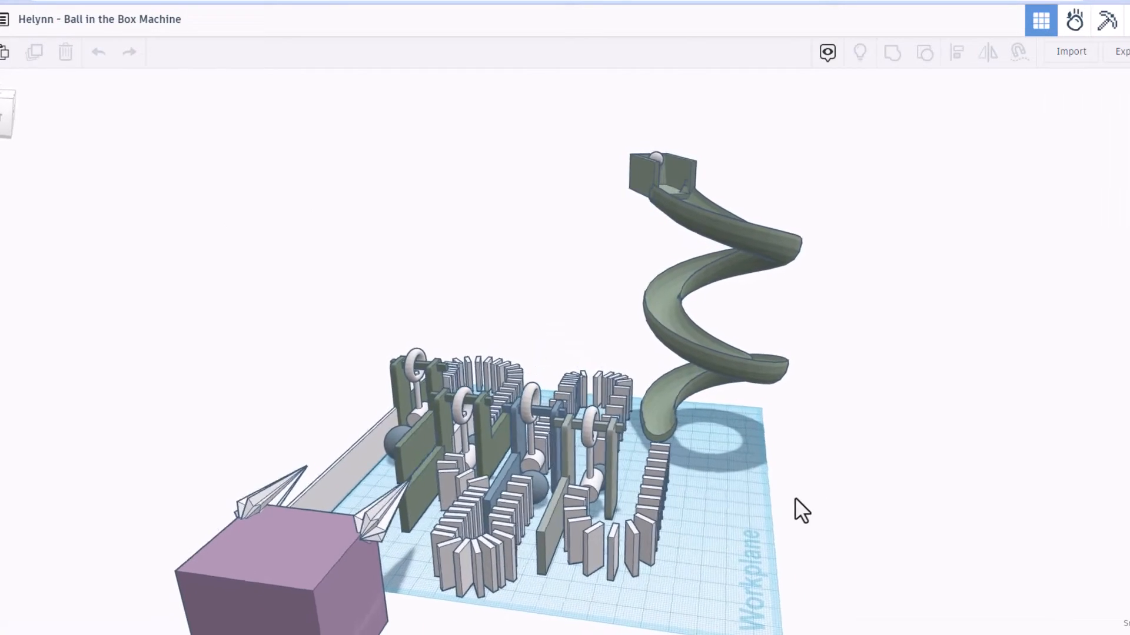
Step: Orbit around the Ball in the Box Machine before launching Sim Lab
{"action": "left_click_drag", "start_coordinate": [801, 512], "coordinate": [695, 543]}
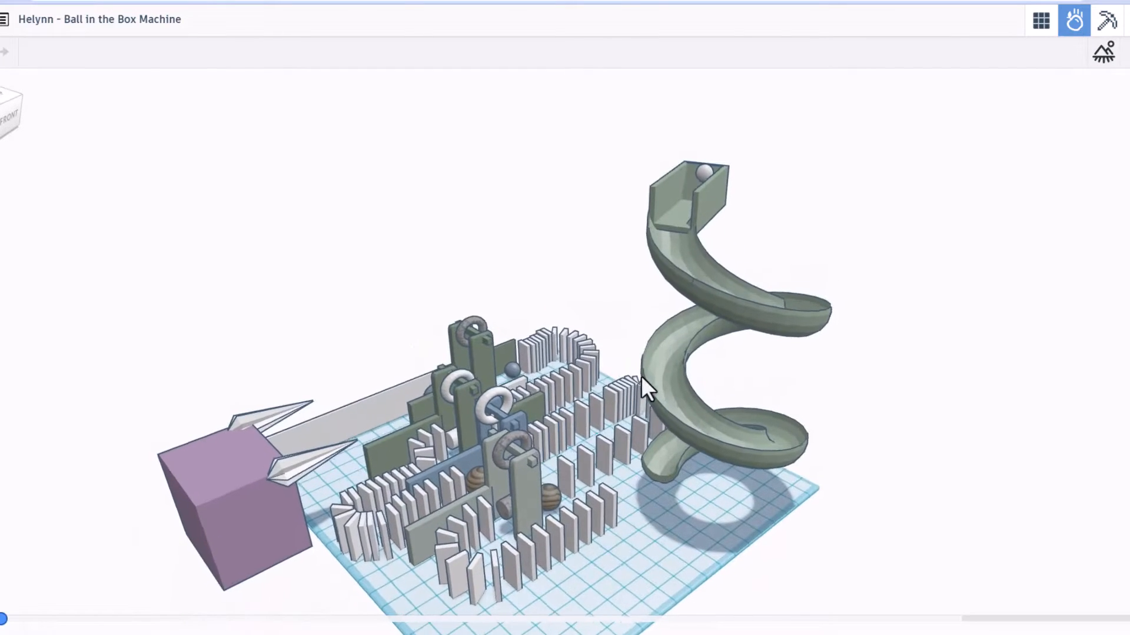
Step: Scrub the Sim Lab timeline to about 0:26 so the dominoes topple and the ball lands in the box
{"action": "left_click_drag", "start_coordinate": [645, 390], "coordinate": [590, 522]}
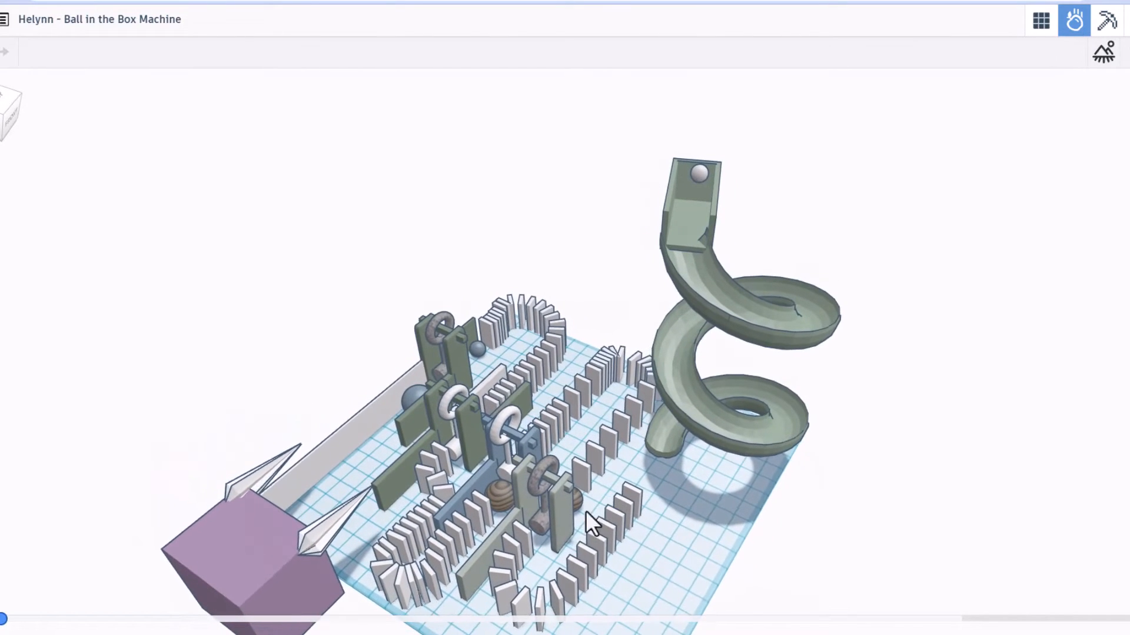
{"action": "left_click_drag", "start_coordinate": [590, 519], "coordinate": [562, 454]}
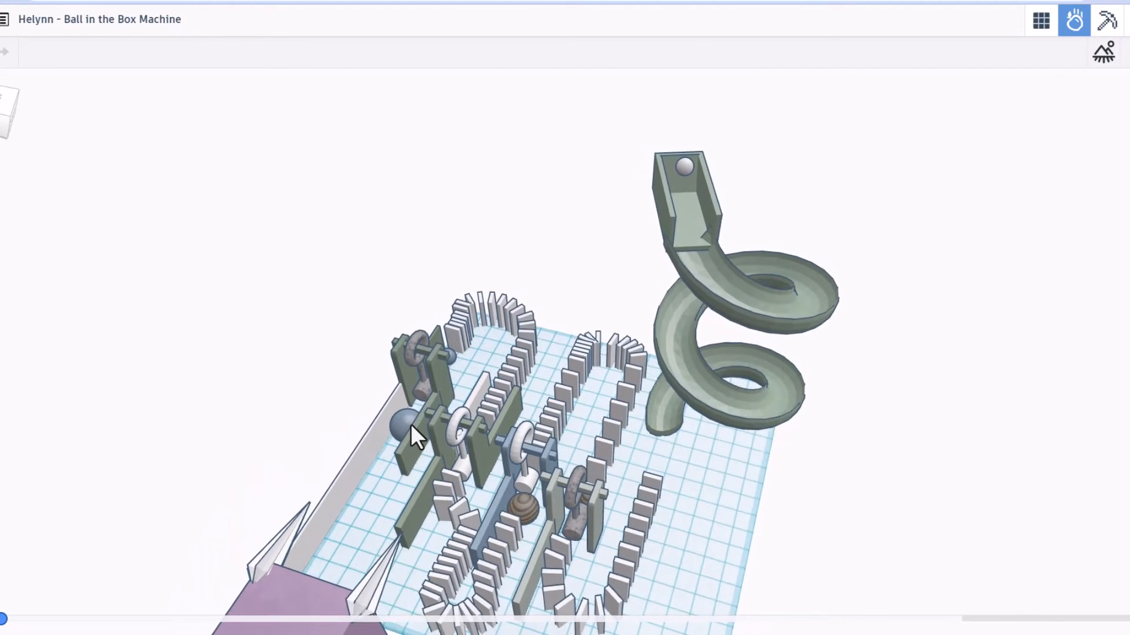
{"action": "left_click", "coordinate": [402, 425]}
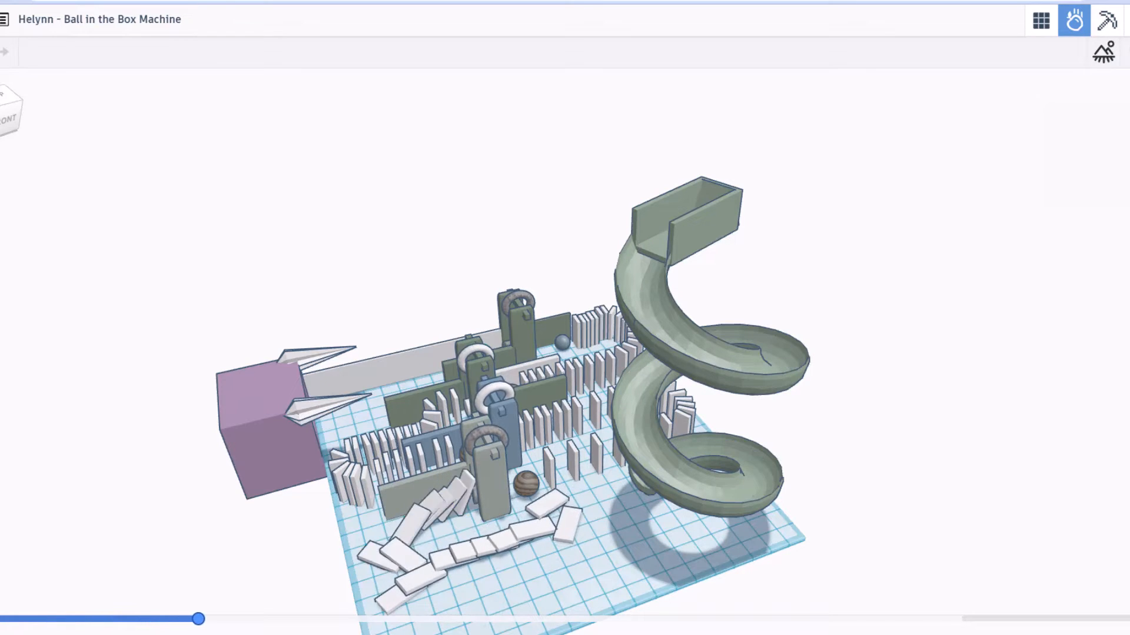
{"action": "left_click_drag", "start_coordinate": [200, 619], "coordinate": [272, 619]}
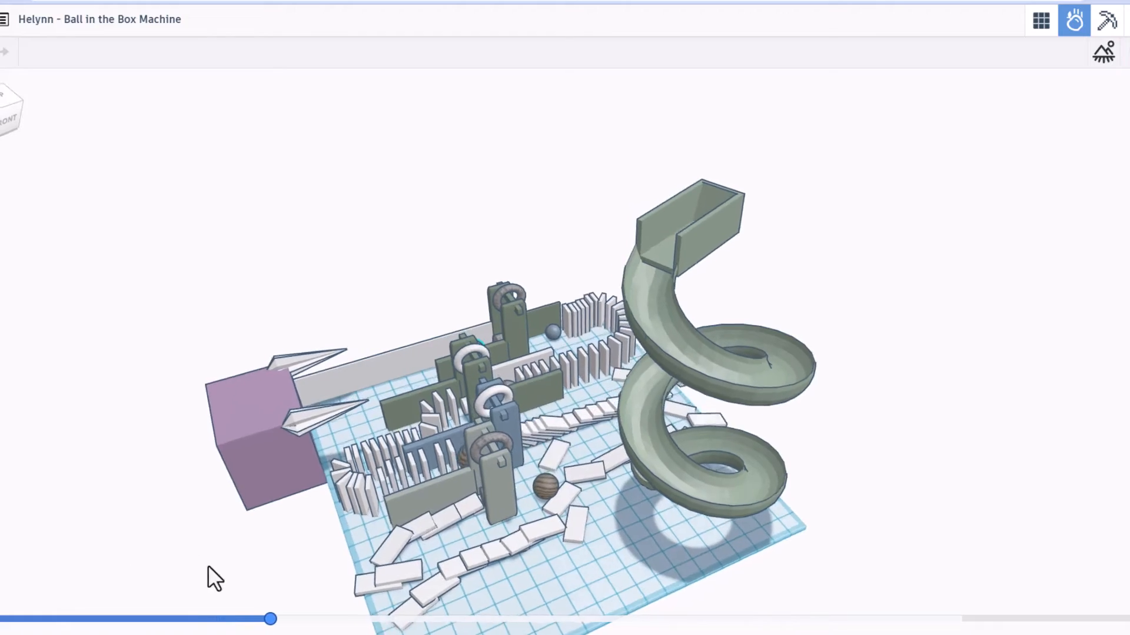
{"action": "left_click_drag", "start_coordinate": [271, 619], "coordinate": [343, 619]}
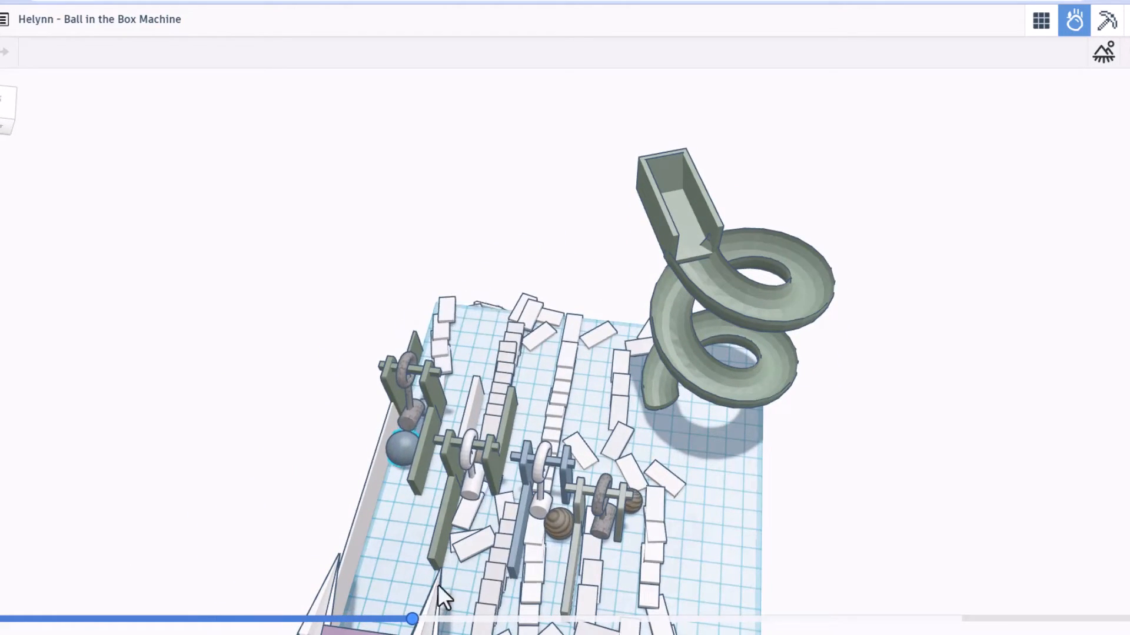
{"action": "left_click_drag", "start_coordinate": [413, 619], "coordinate": [486, 619]}
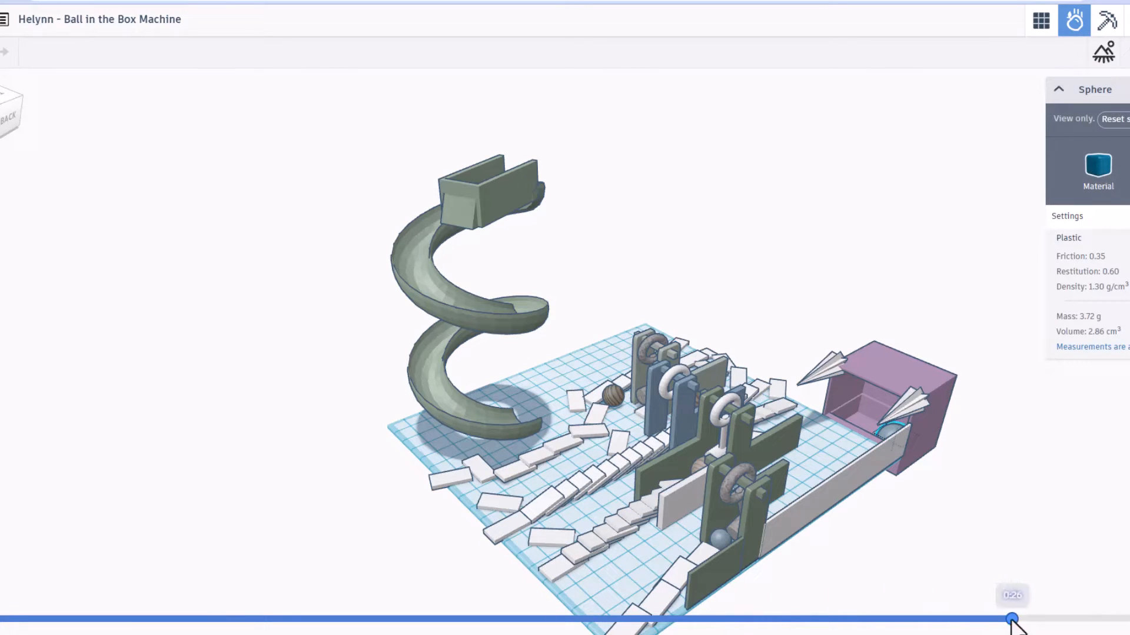
Step: Rewind the timeline to 0:00 and scrub forward to replay the dominoes falling
{"action": "left_click_drag", "start_coordinate": [1014, 620], "coordinate": [200, 620]}
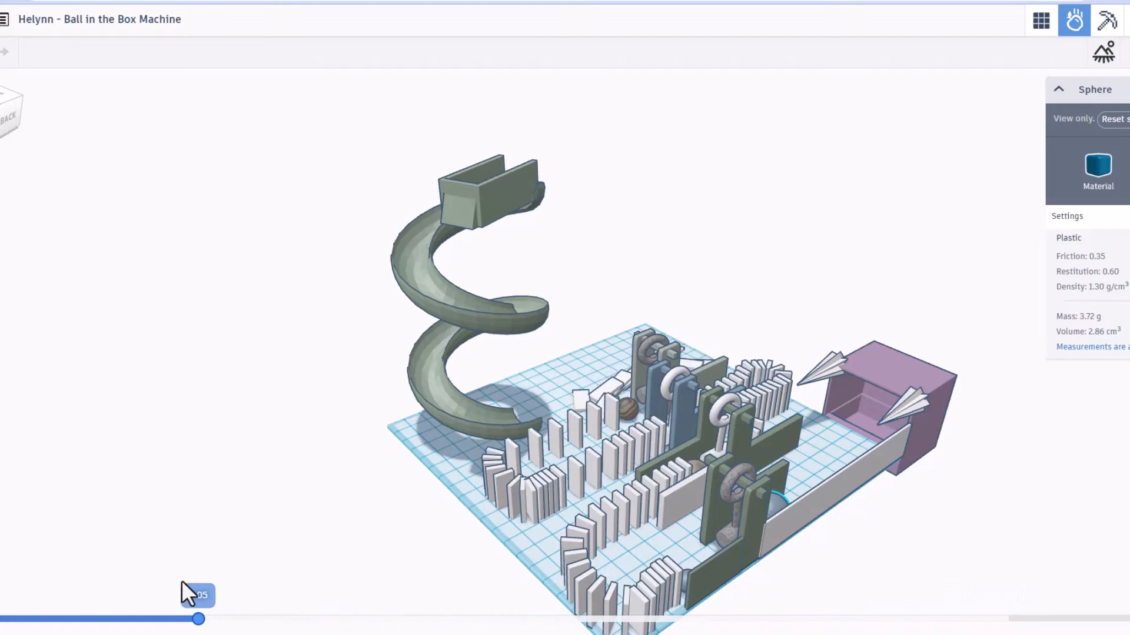
{"action": "left_click_drag", "start_coordinate": [200, 619], "coordinate": [67, 619]}
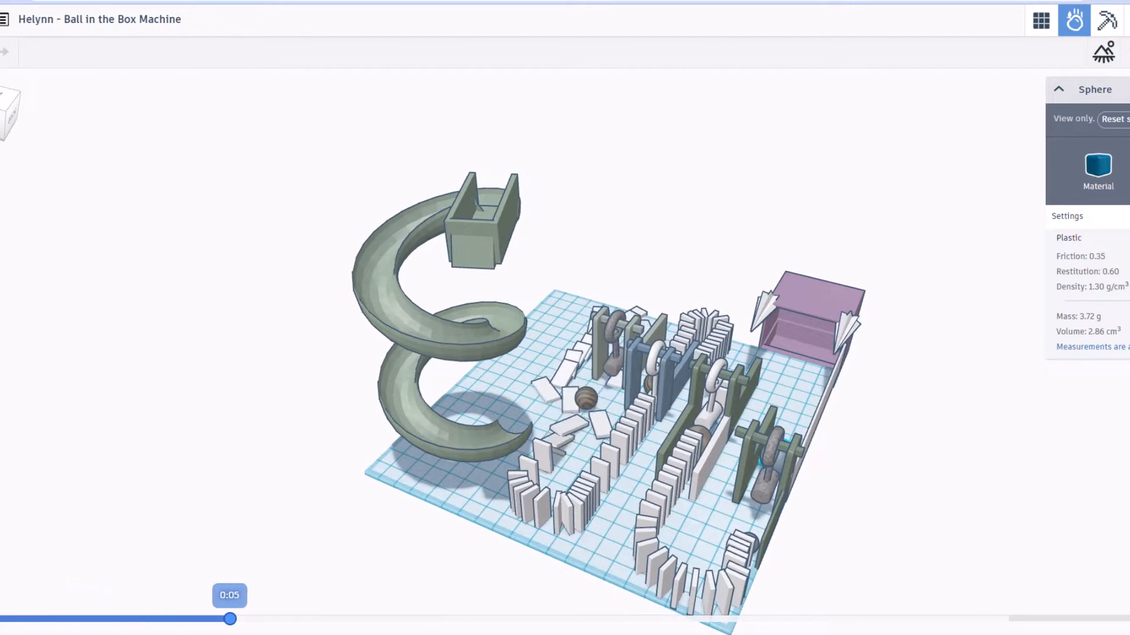
{"action": "left_click_drag", "start_coordinate": [230, 619], "coordinate": [462, 619]}
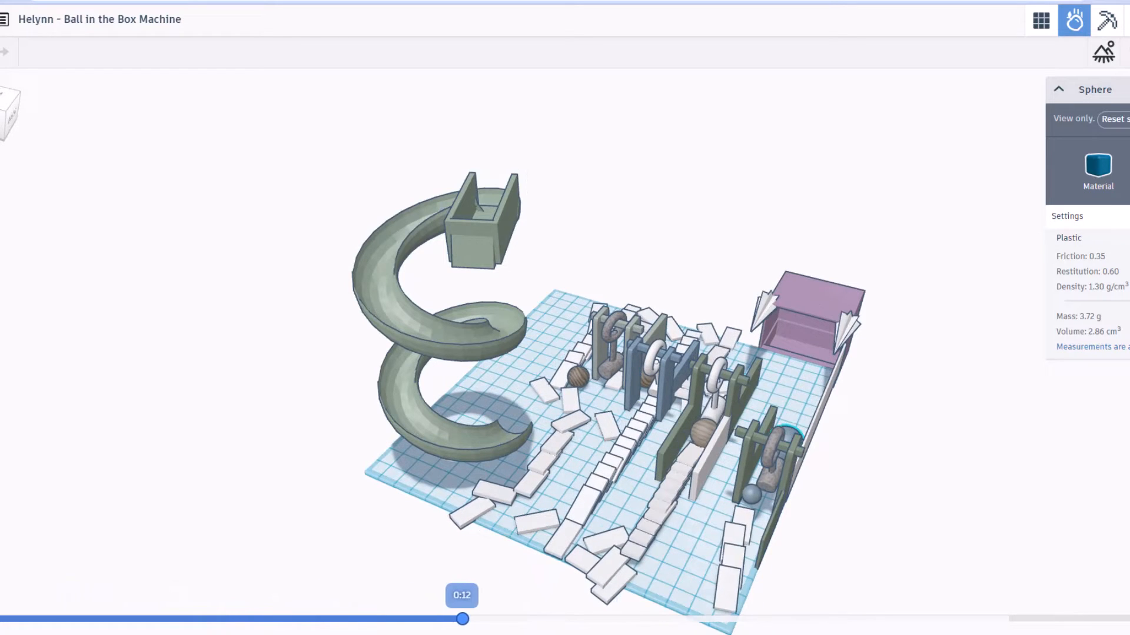
{"action": "left_click_drag", "start_coordinate": [463, 619], "coordinate": [925, 619]}
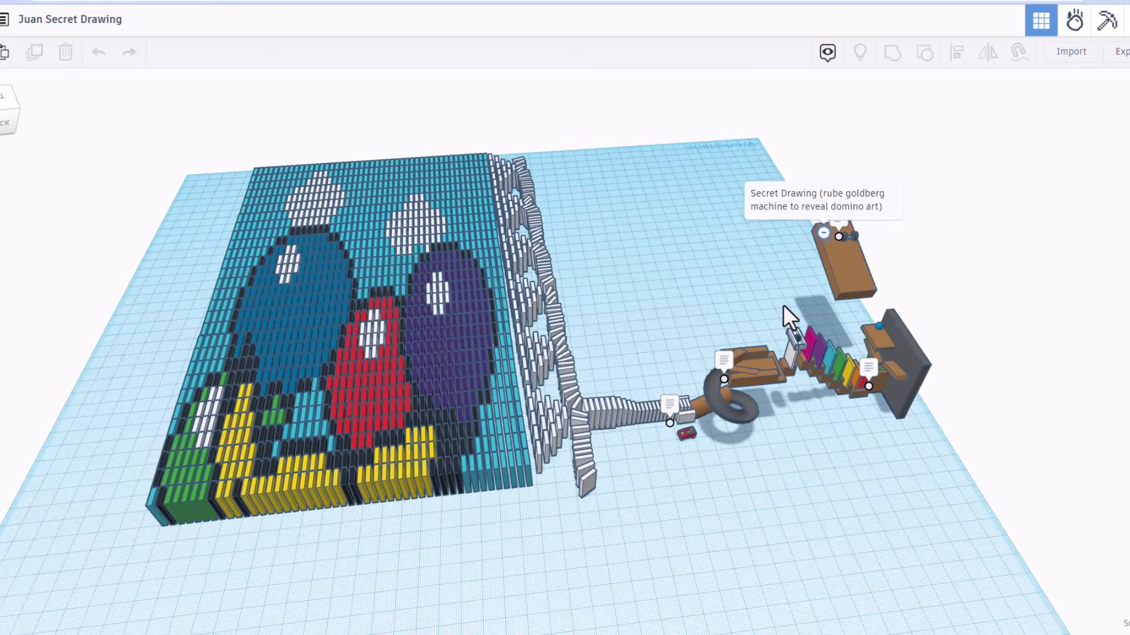
{"action": "mouse_move", "coordinate": [846, 200]}
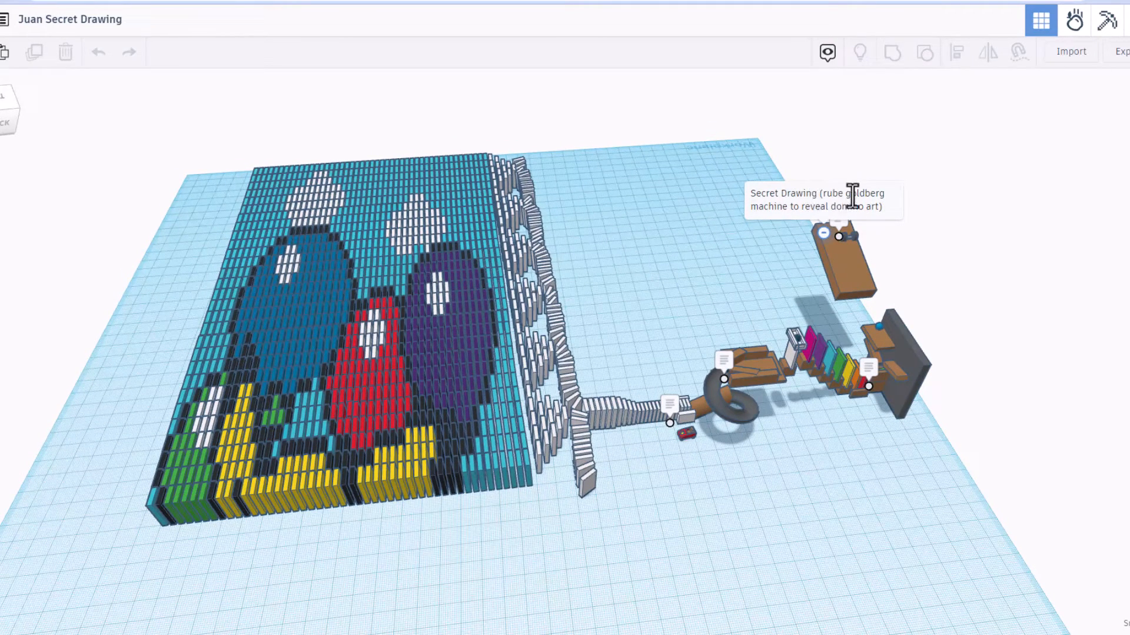
{"action": "mouse_move", "coordinate": [804, 210]}
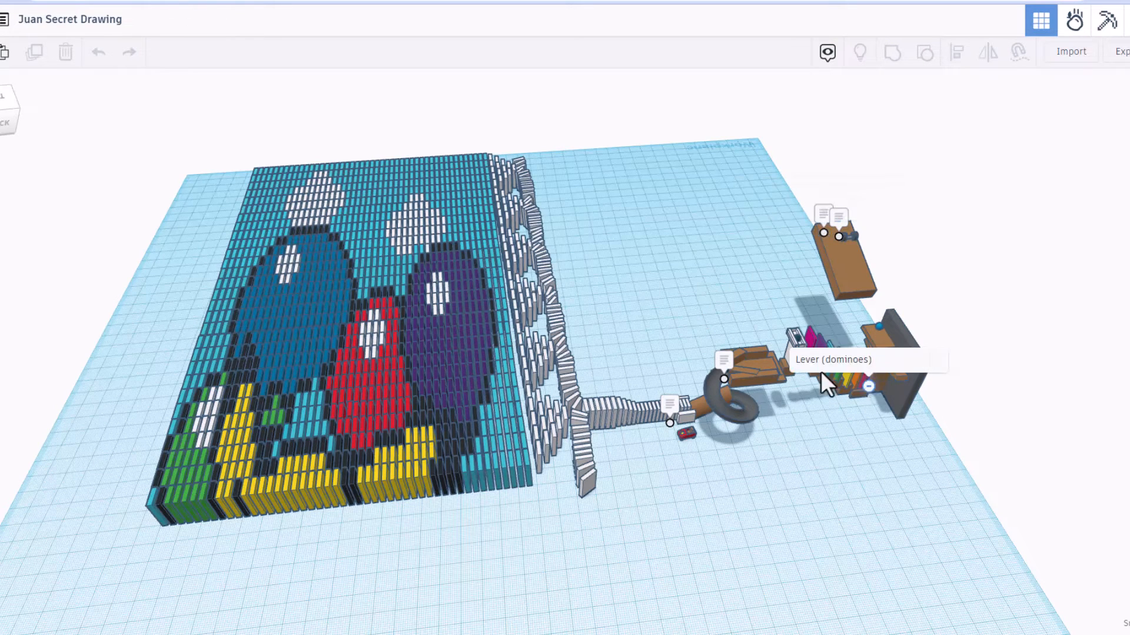
{"action": "mouse_move", "coordinate": [699, 360]}
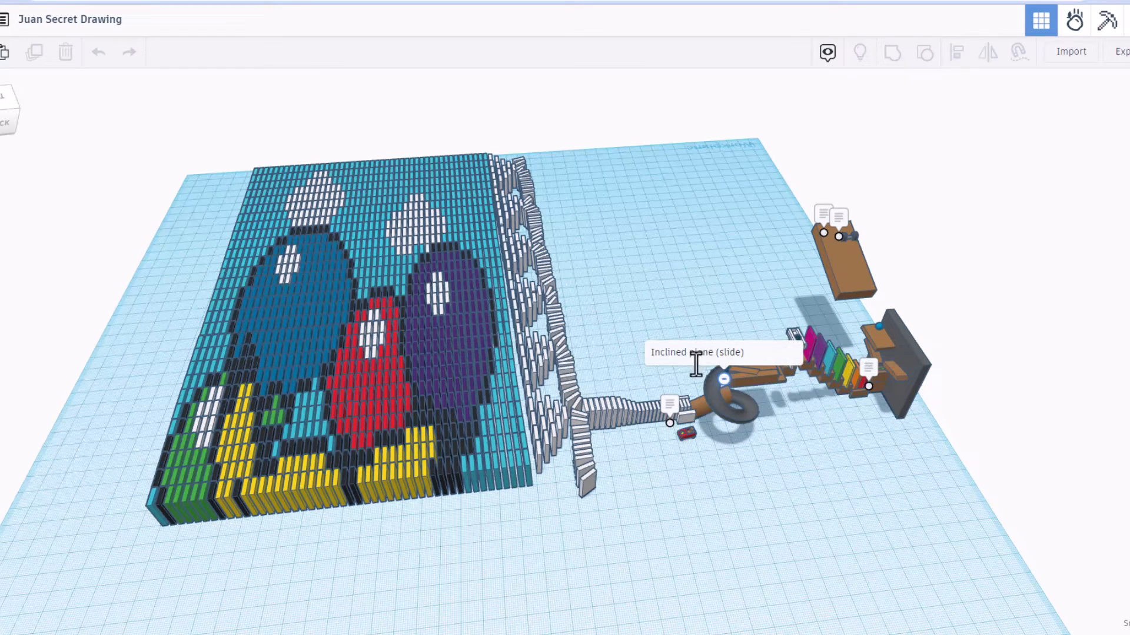
{"action": "mouse_move", "coordinate": [695, 423]}
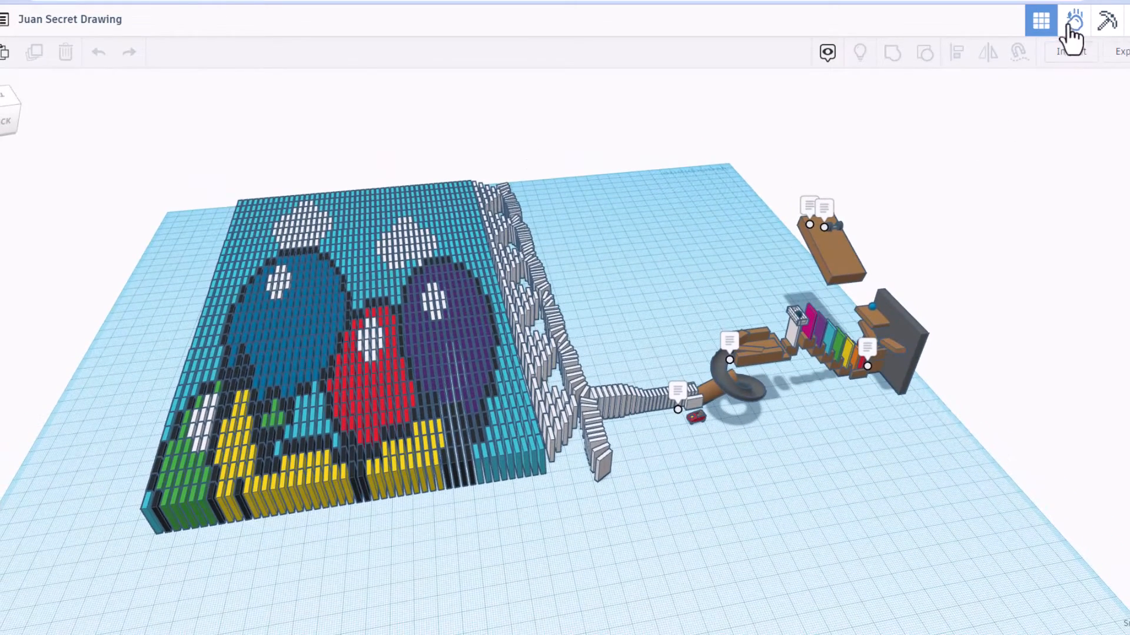
Step: Launch Sim Lab for the Secret Drawing machine and view the whole domino mural from above
{"action": "left_click", "coordinate": [1074, 20]}
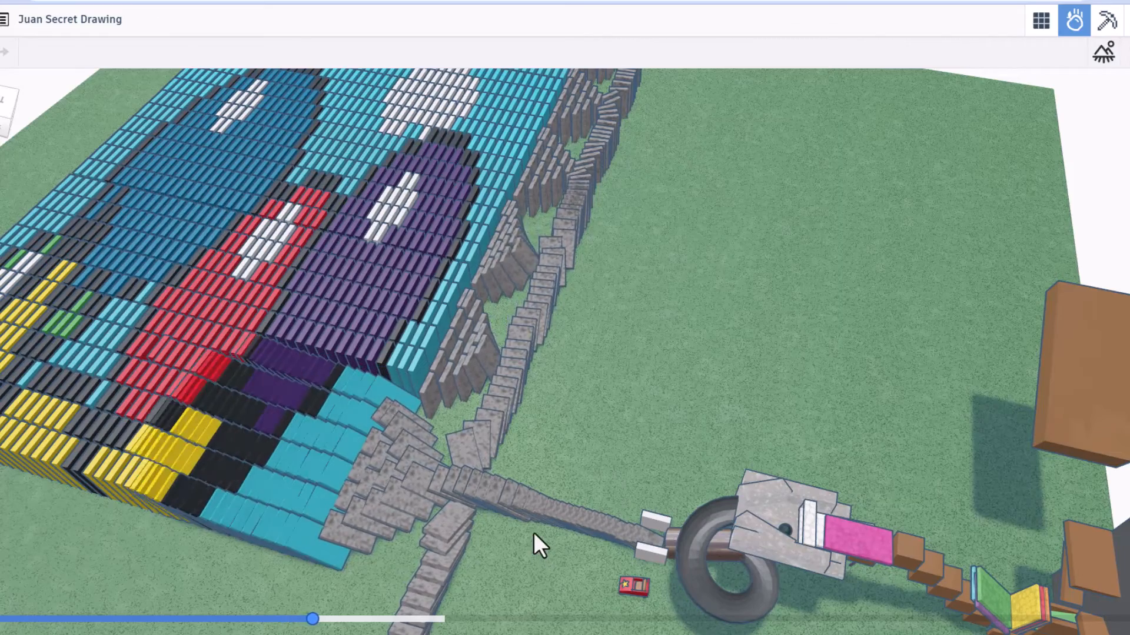
{"action": "left_click_drag", "start_coordinate": [313, 619], "coordinate": [339, 619]}
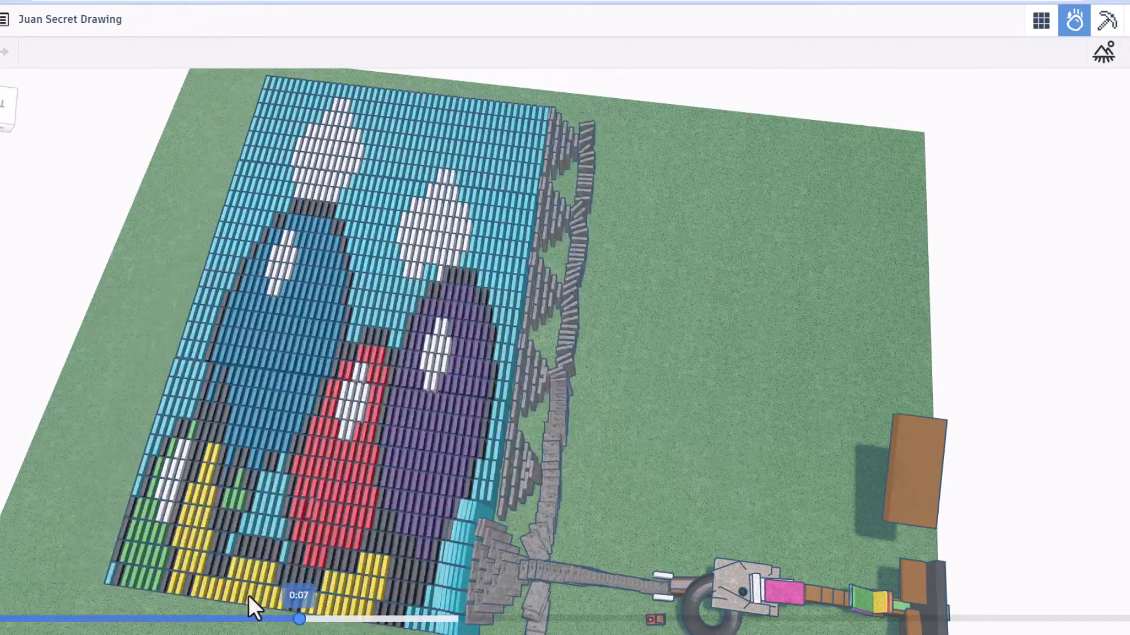
Step: Scrub the timeline as the mural dominoes topple row by row
{"action": "left_click_drag", "start_coordinate": [299, 620], "coordinate": [31, 618]}
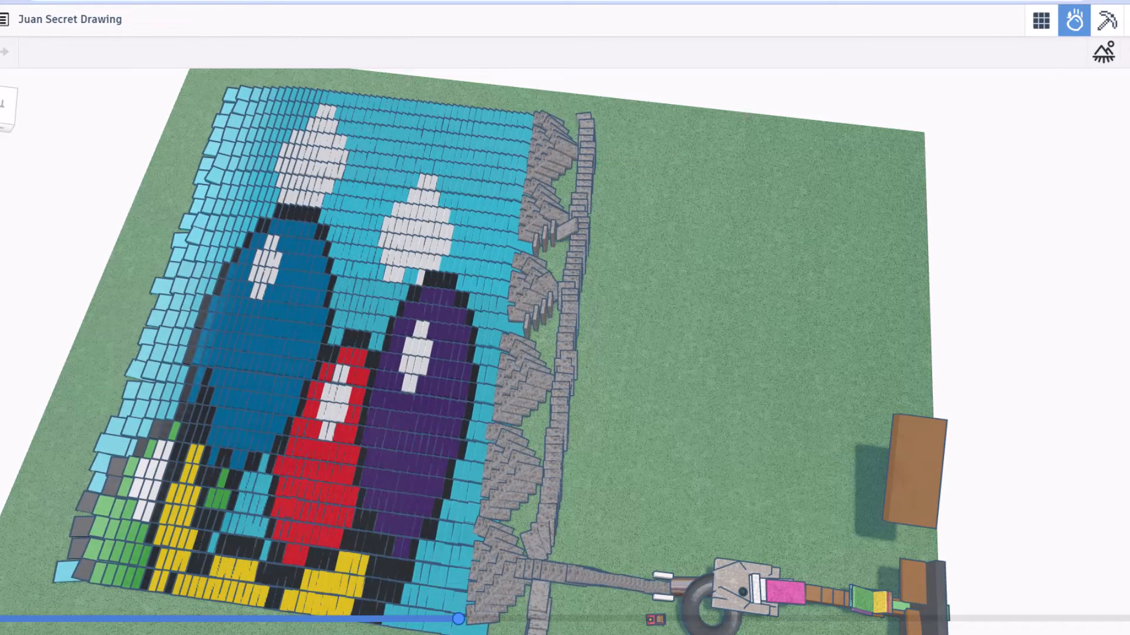
{"action": "mouse_move", "coordinate": [609, 468]}
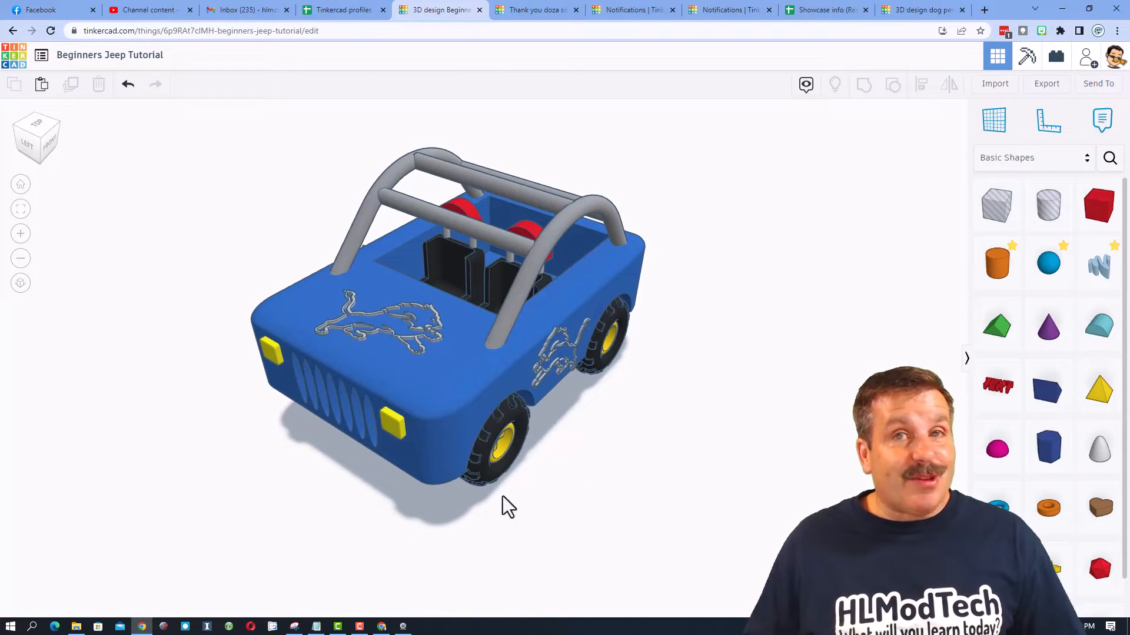
Step: Generate a new collaboration link for the Beginners Jeep Tutorial design
{"action": "left_click_drag", "start_coordinate": [510, 504], "coordinate": [516, 491]}
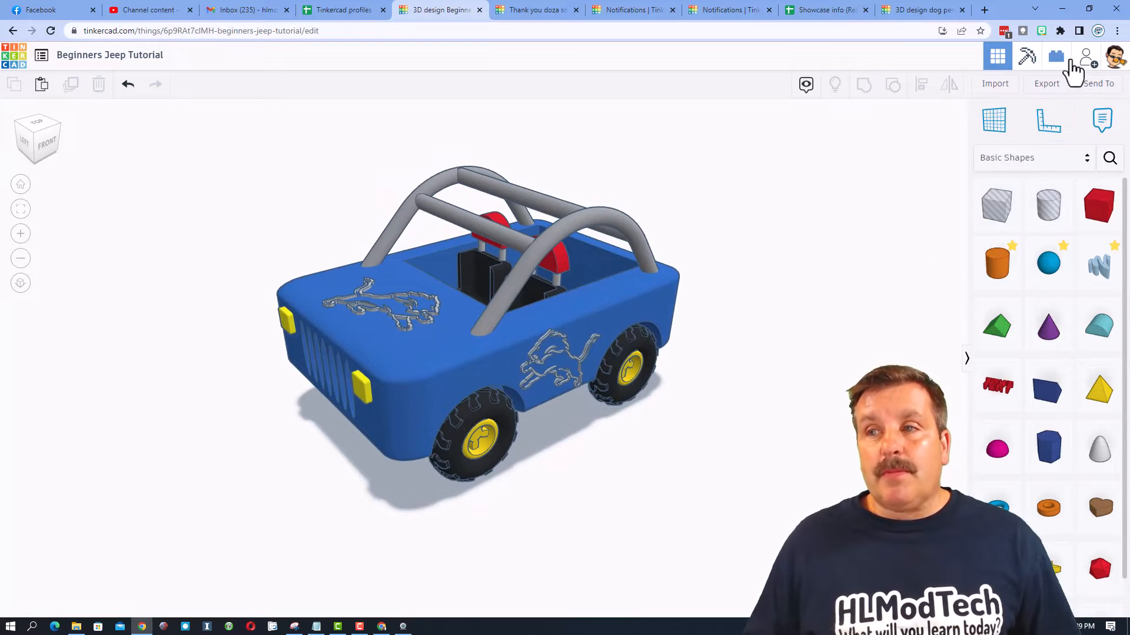
{"action": "left_click", "coordinate": [1055, 56]}
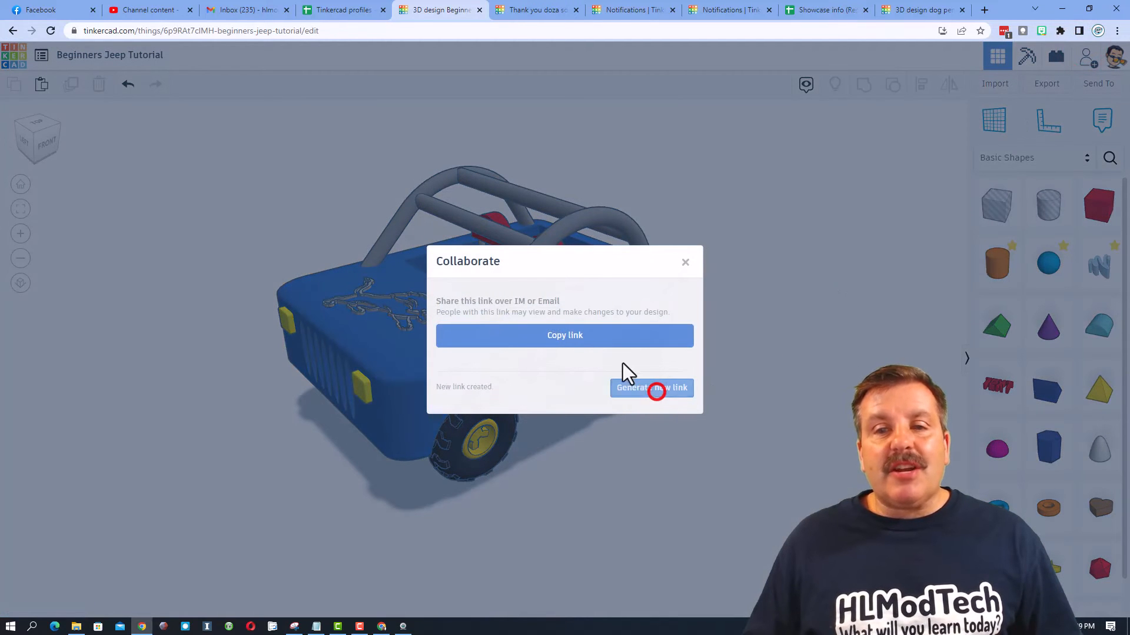
{"action": "left_click", "coordinate": [684, 261]}
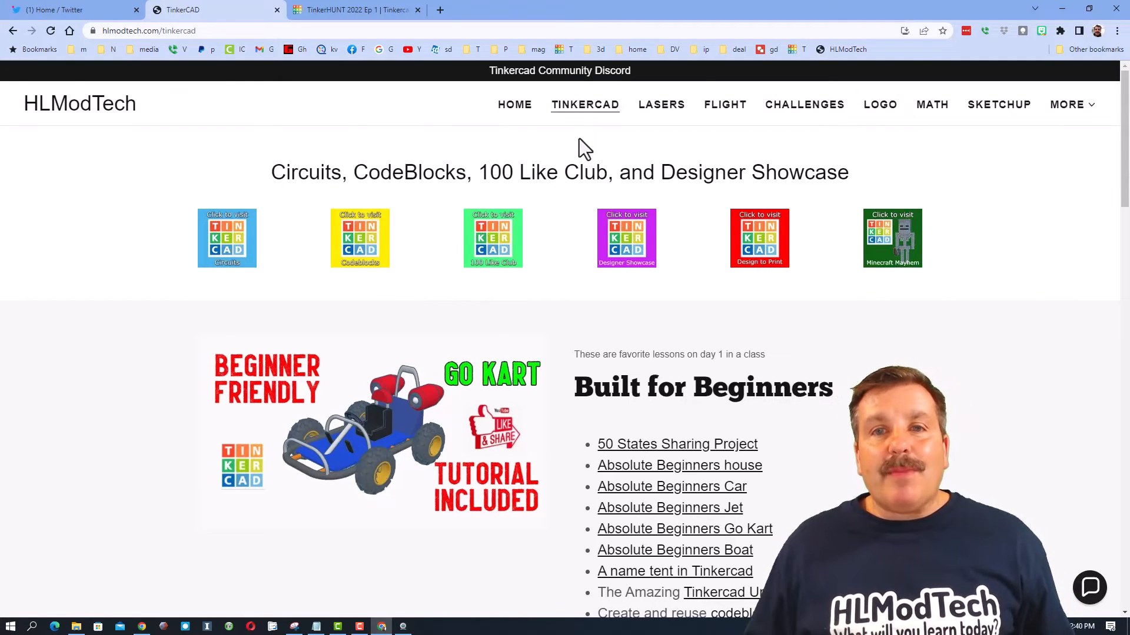
{"action": "mouse_move", "coordinate": [1044, 391]}
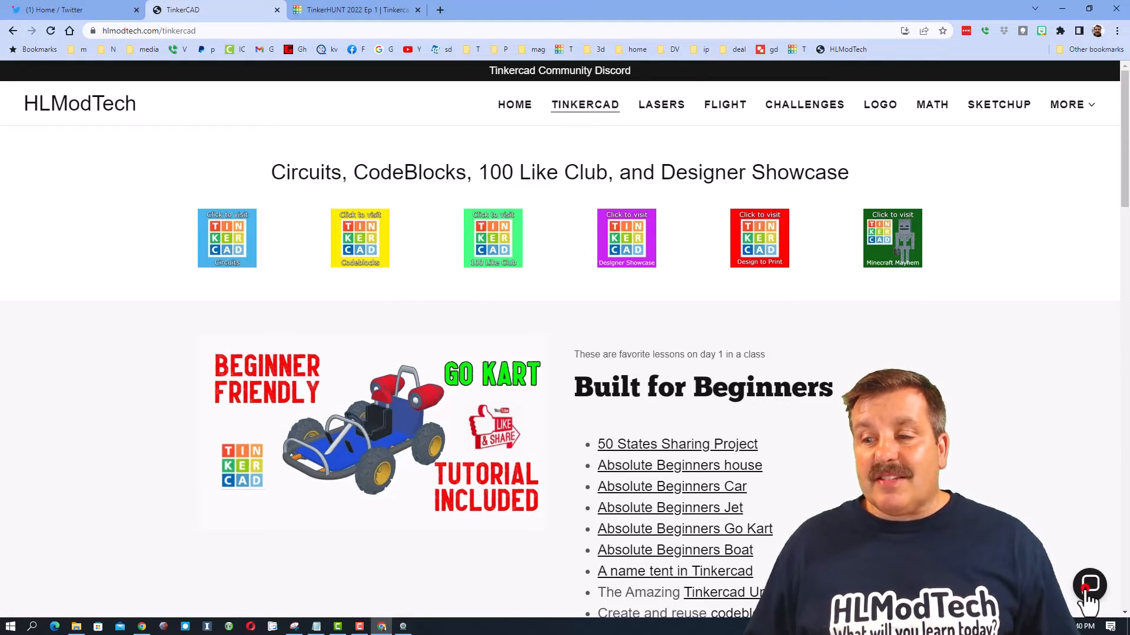
Step: Dismiss the contact chat widget and follow the Tinkercad Community Discord banner invite
{"action": "left_click", "coordinate": [1088, 584]}
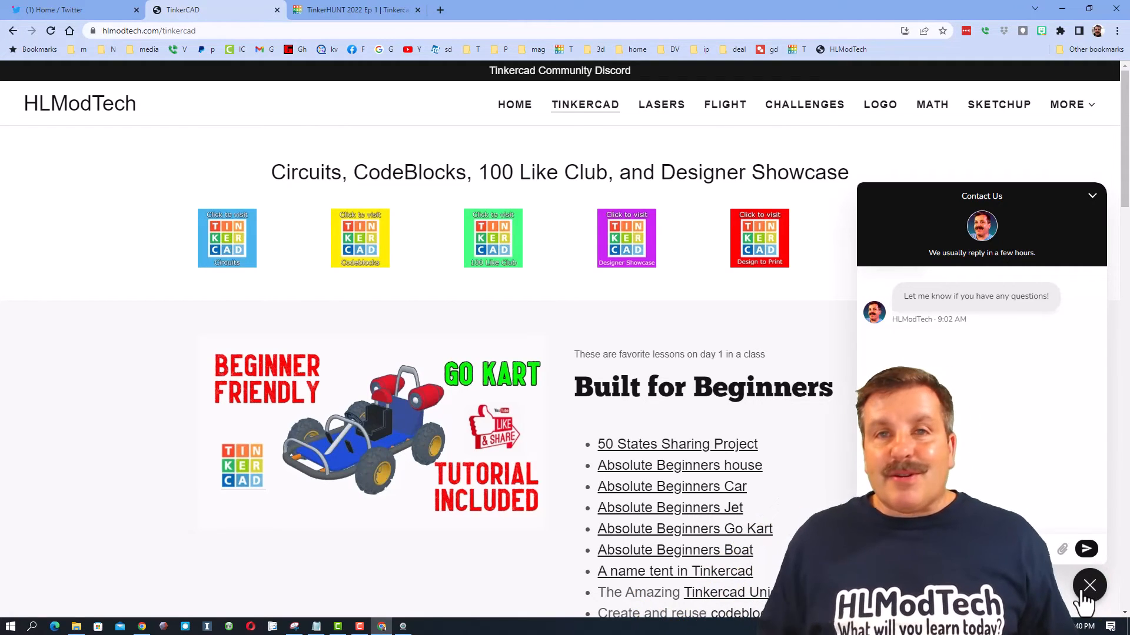
{"action": "left_click", "coordinate": [1088, 586]}
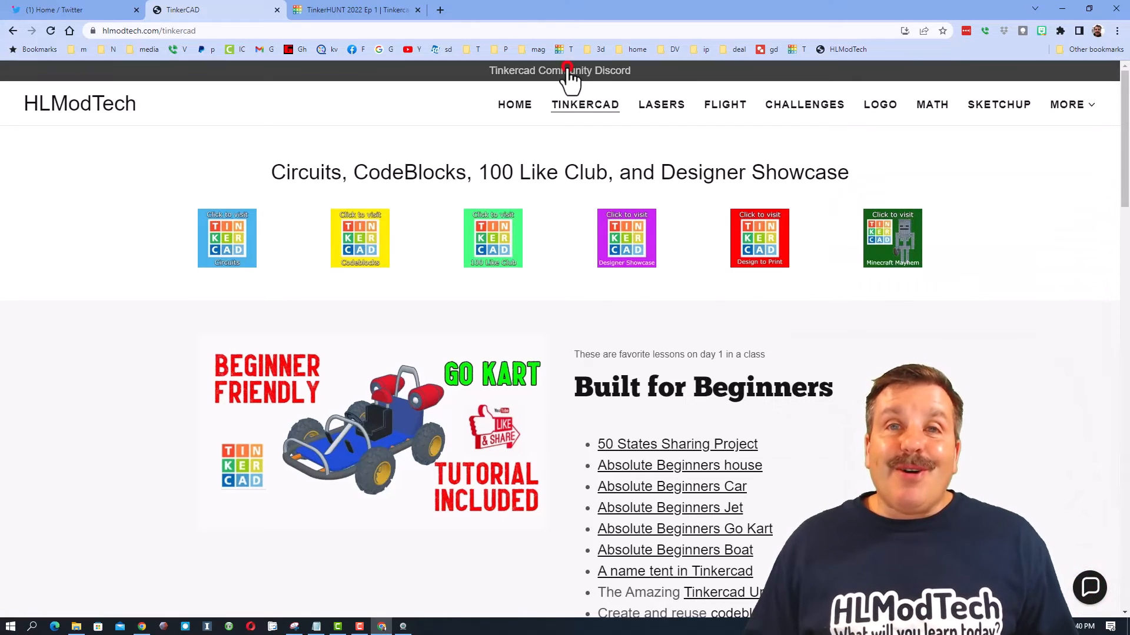
{"action": "left_click", "coordinate": [559, 71]}
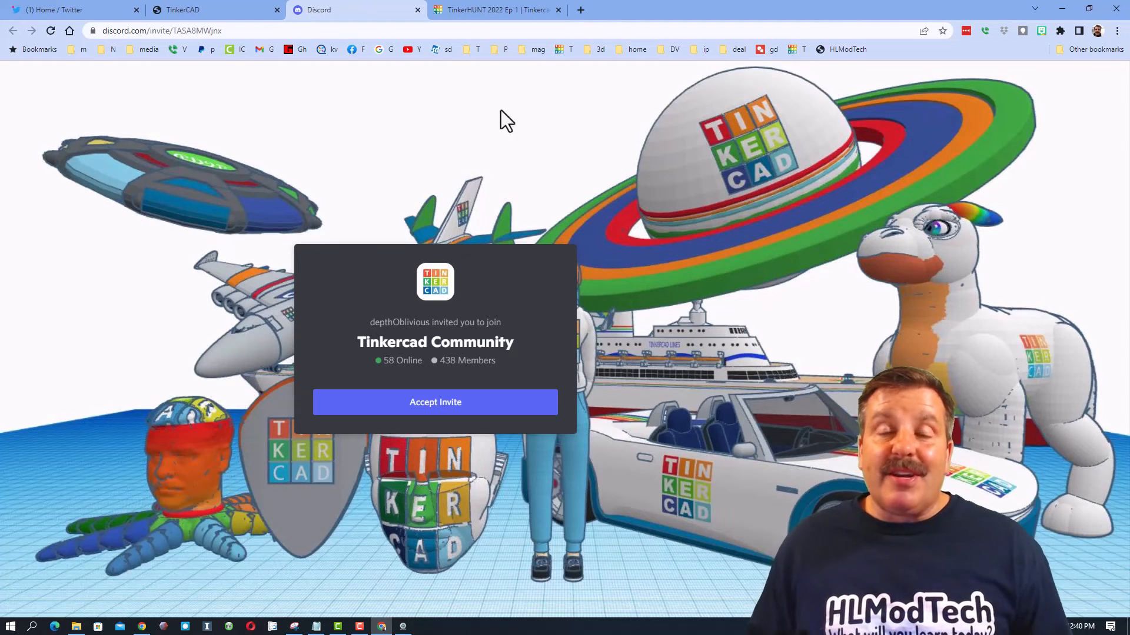